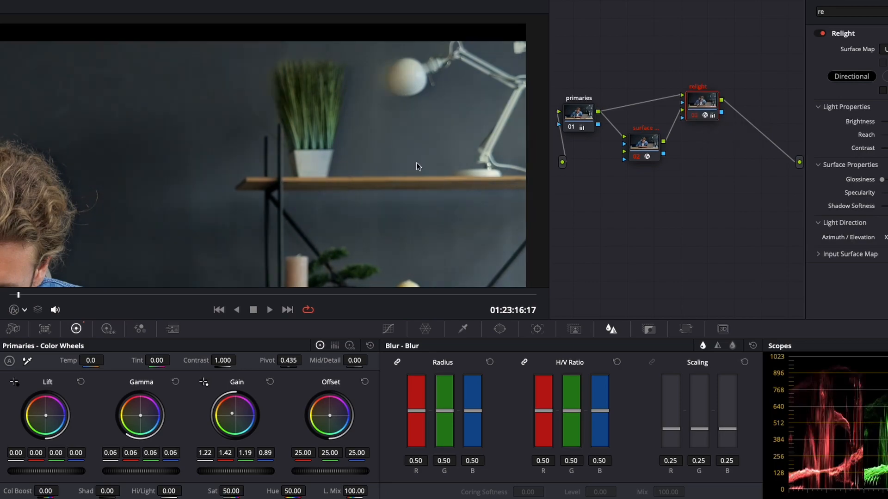
# - Return to the Edit page timeline with the two clips on the video and audio tracks
pyautogui.click(387, 487)
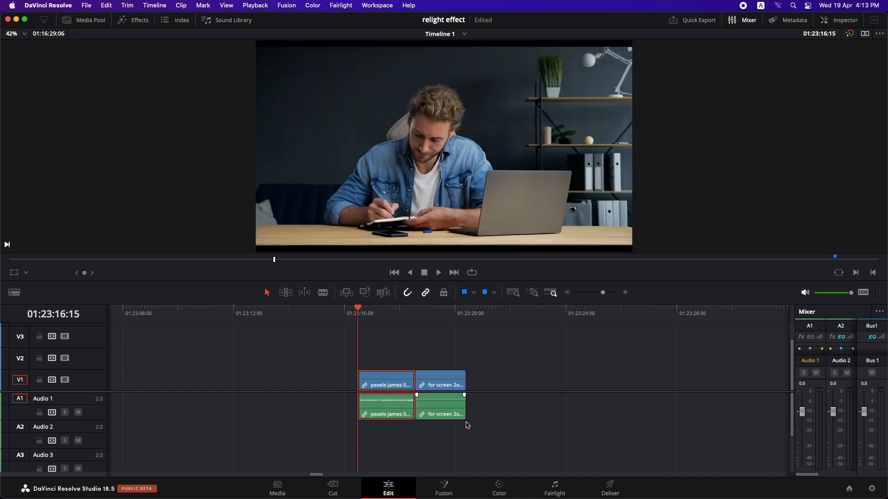
# - On the Color page, label the clip's first node 'primaries' and select node 01
pyautogui.click(497, 489)
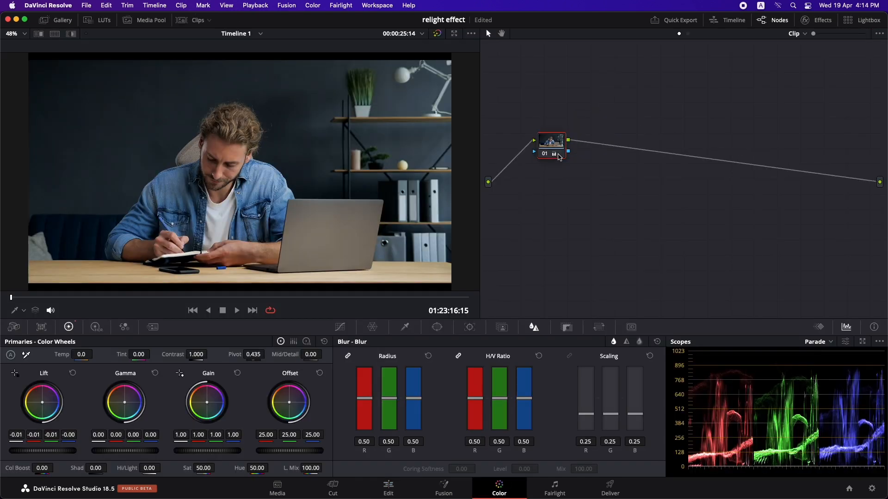
pyautogui.moveTo(551, 145)
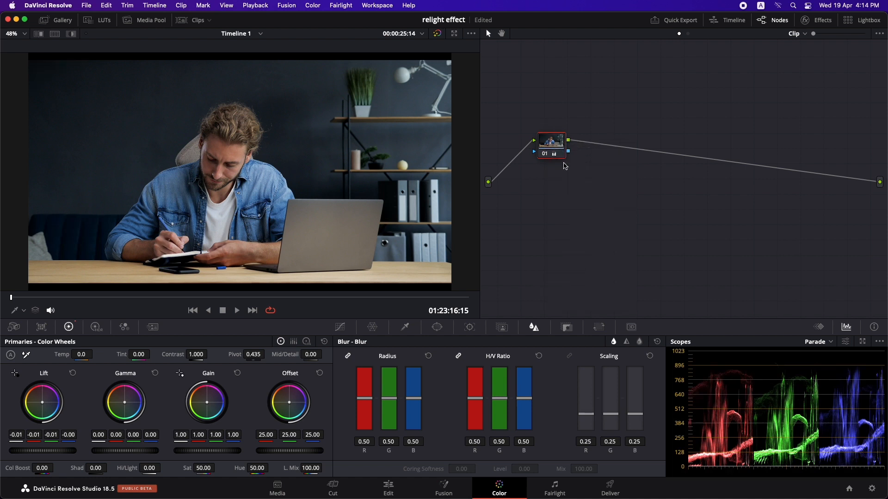
pyautogui.write('primaries')
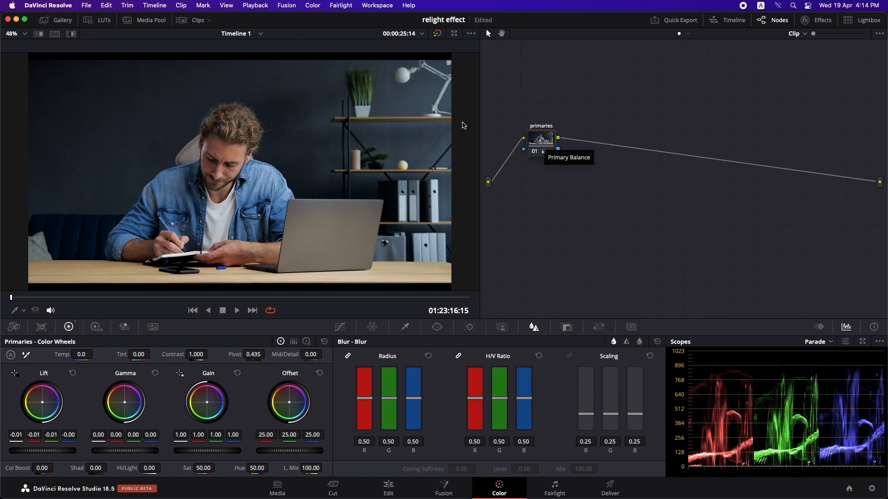
pyautogui.moveTo(357, 178)
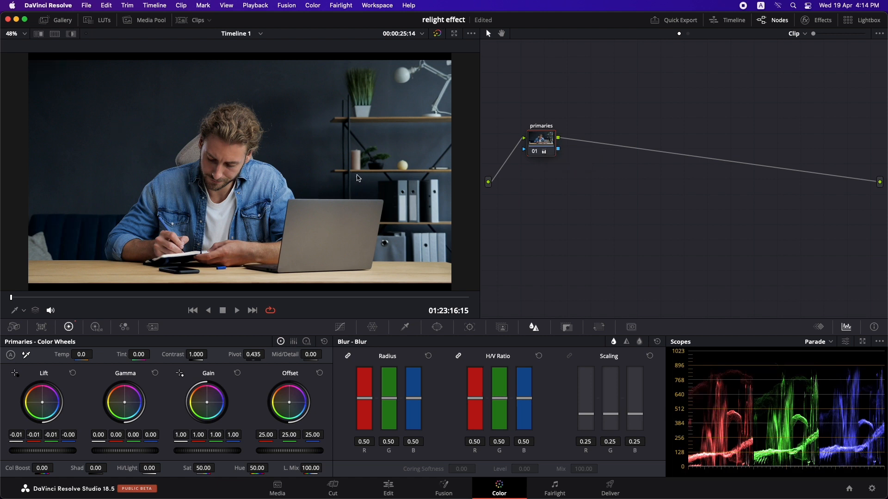
pyautogui.moveTo(345, 177)
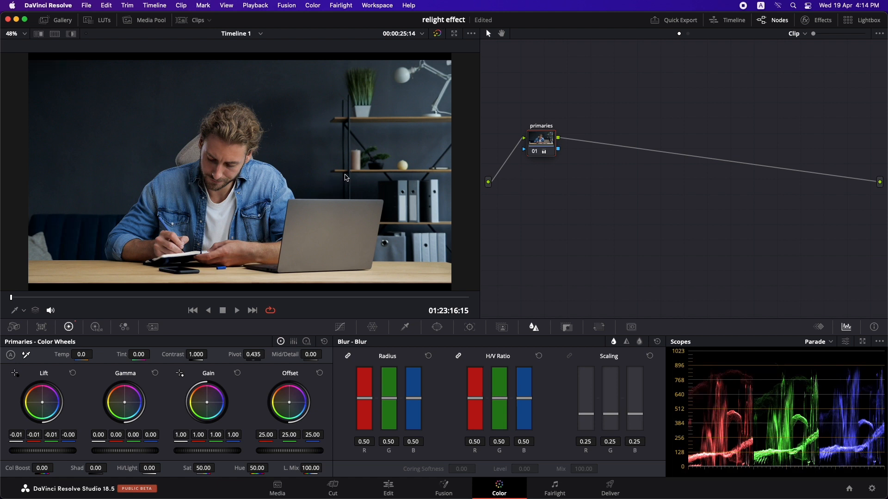
pyautogui.click(539, 141)
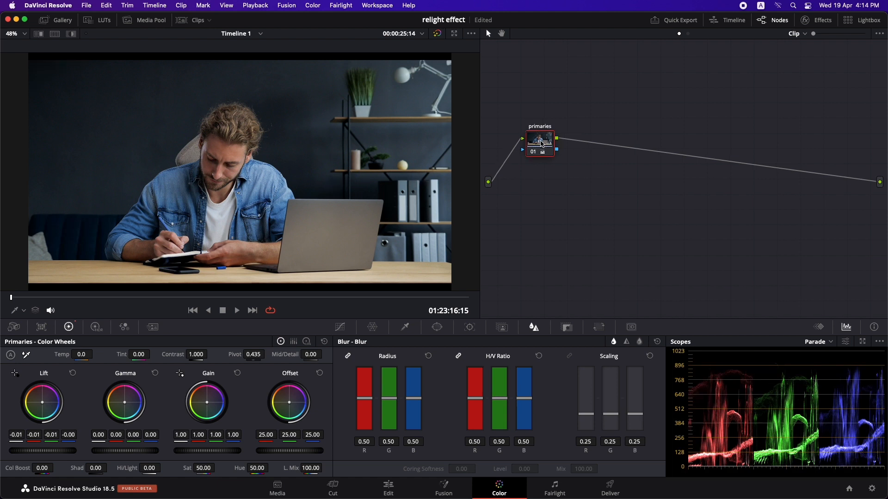
# - Find Relight in the Effects library and apply it to node 02 as the surface map node
pyautogui.click(821, 19)
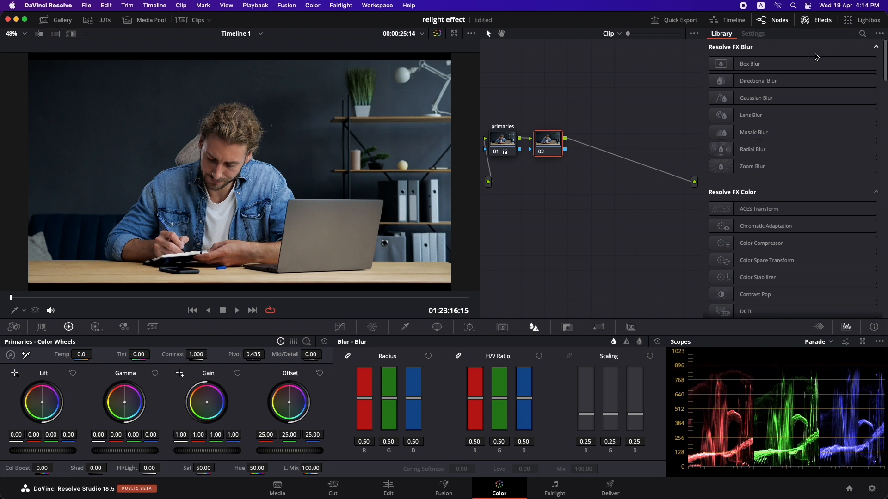
pyautogui.click(861, 33)
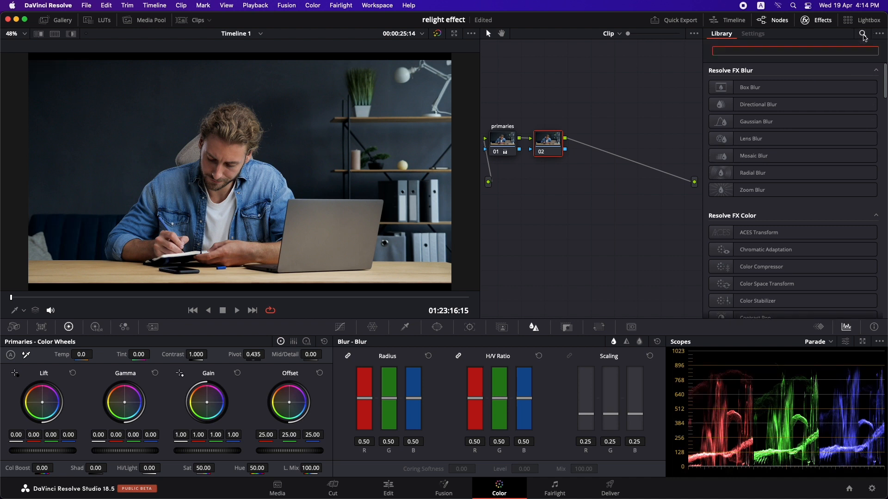
pyautogui.write('relight')
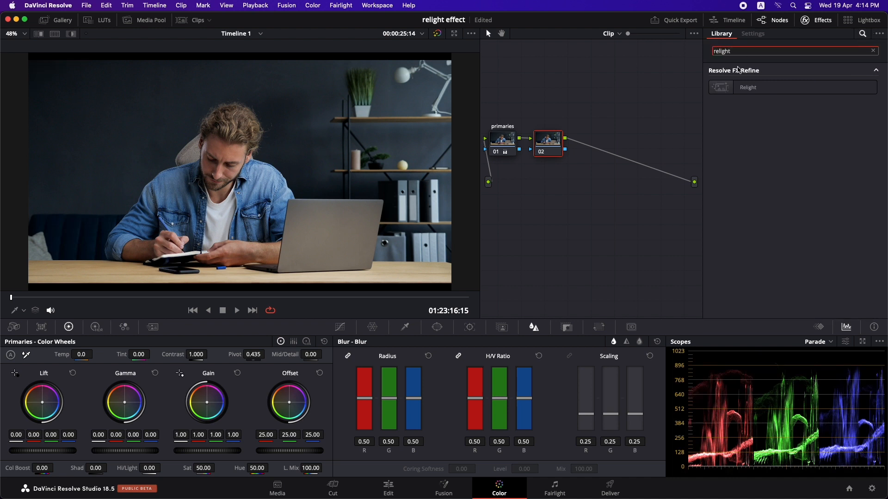
pyautogui.moveTo(748, 87); pyautogui.dragTo(547, 144)
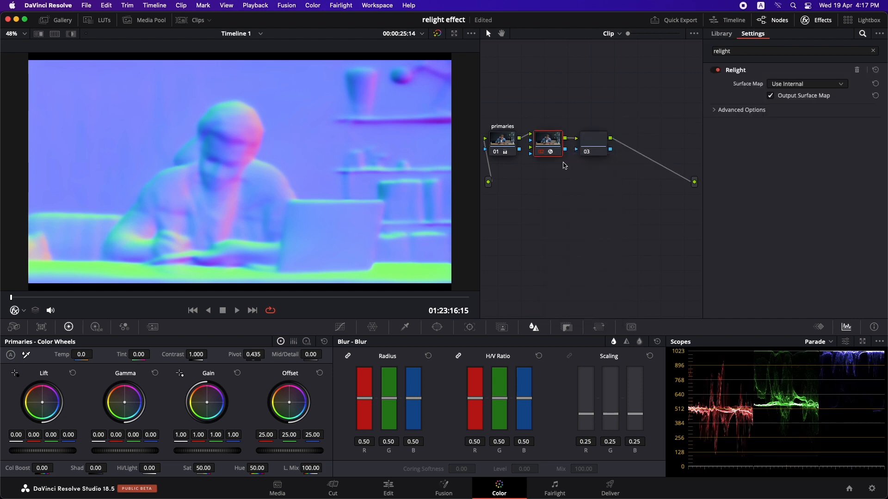
# - Add node 03 labelled 'relight' and apply the Relight effect to it
pyautogui.rightClick(592, 143)
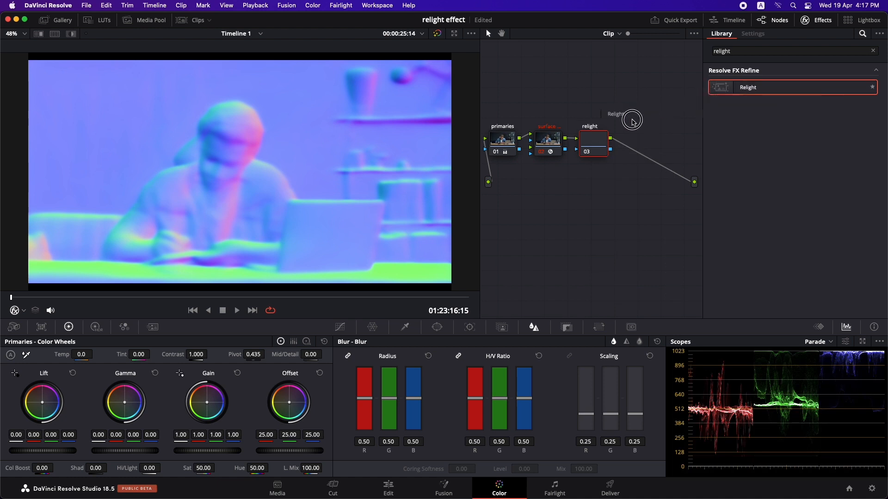
pyautogui.click(752, 33)
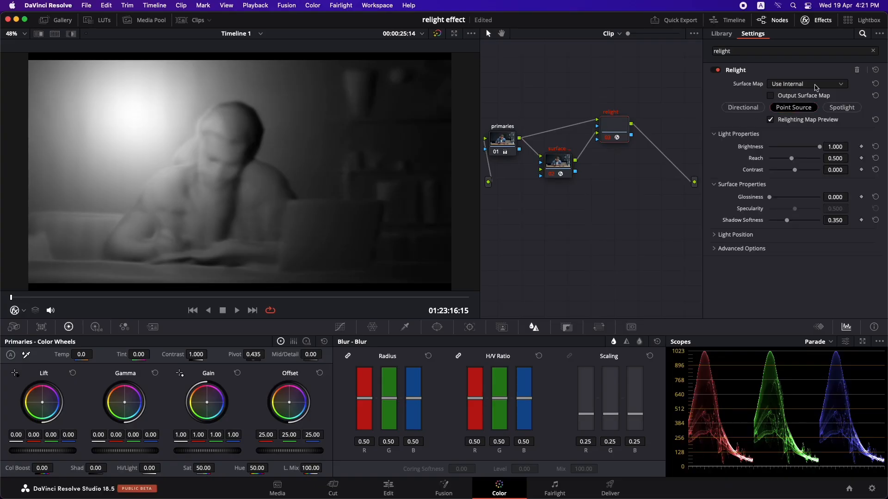
# - Set the relight node's Surface Map source to Use Input 2, fed by the surface node
pyautogui.click(806, 84)
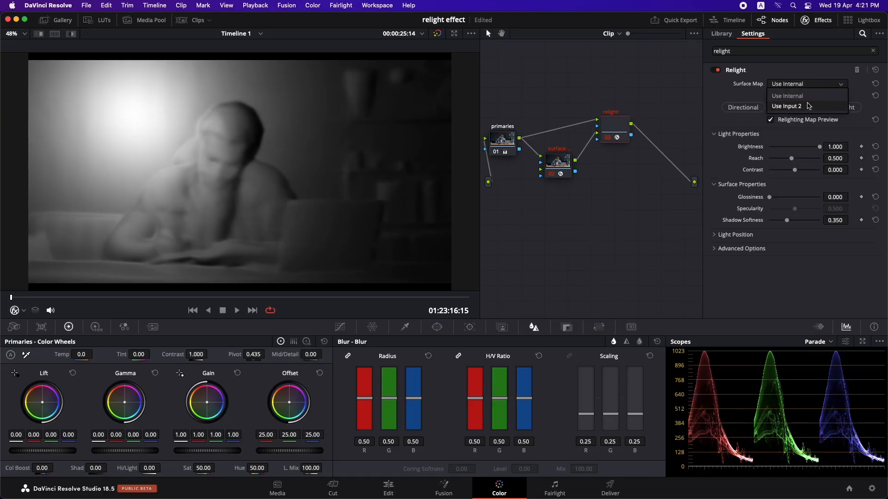
pyautogui.click(788, 105)
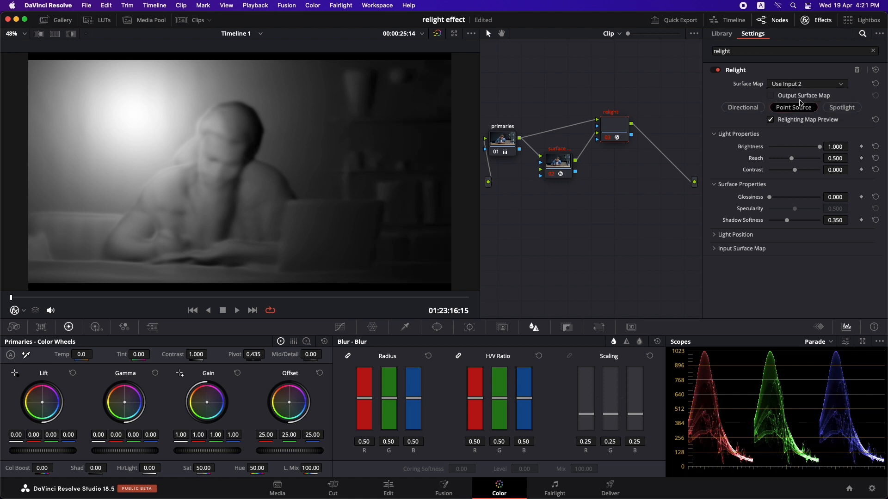
pyautogui.moveTo(752, 121)
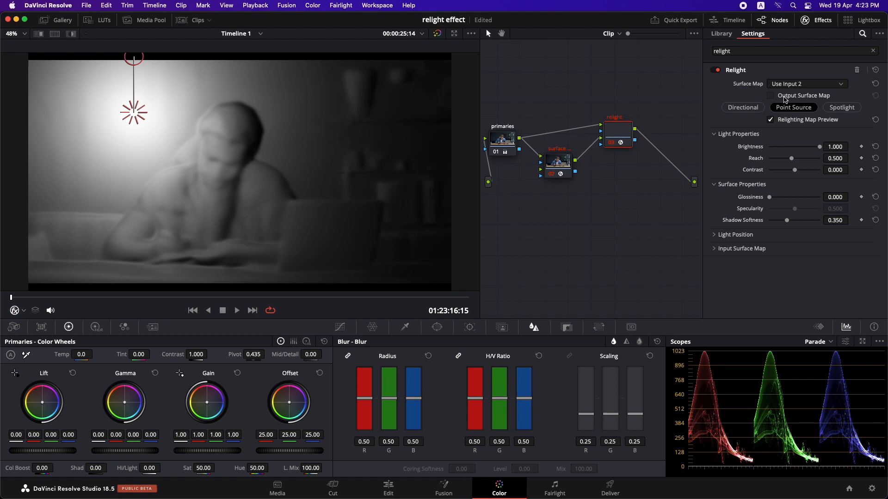
# - Make the light directional and aim it from the left of the man's head
pyautogui.click(743, 107)
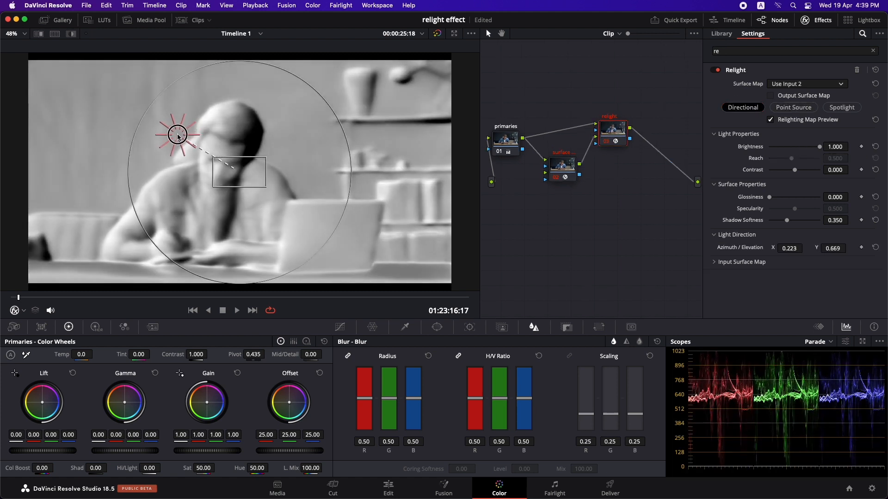
pyautogui.moveTo(177, 136); pyautogui.dragTo(165, 200)
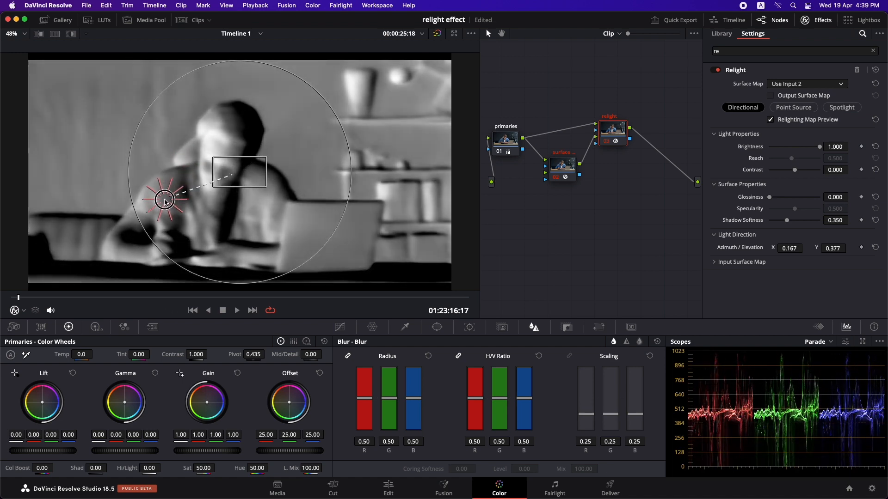
pyautogui.moveTo(164, 199); pyautogui.dragTo(157, 141)
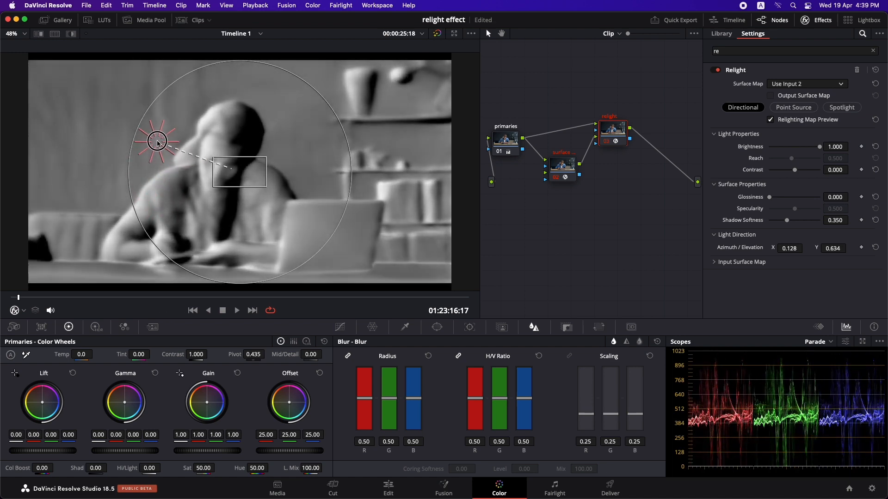
pyautogui.moveTo(157, 141); pyautogui.dragTo(158, 136)
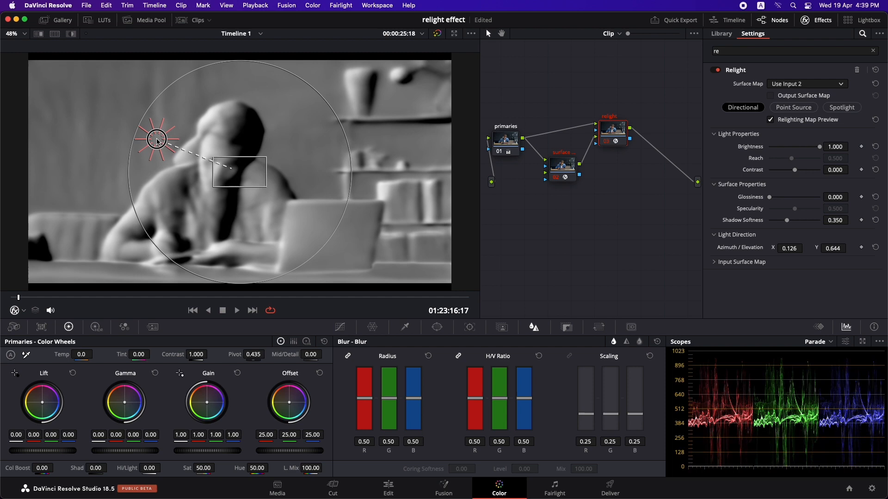
pyautogui.moveTo(157, 139); pyautogui.dragTo(146, 157)
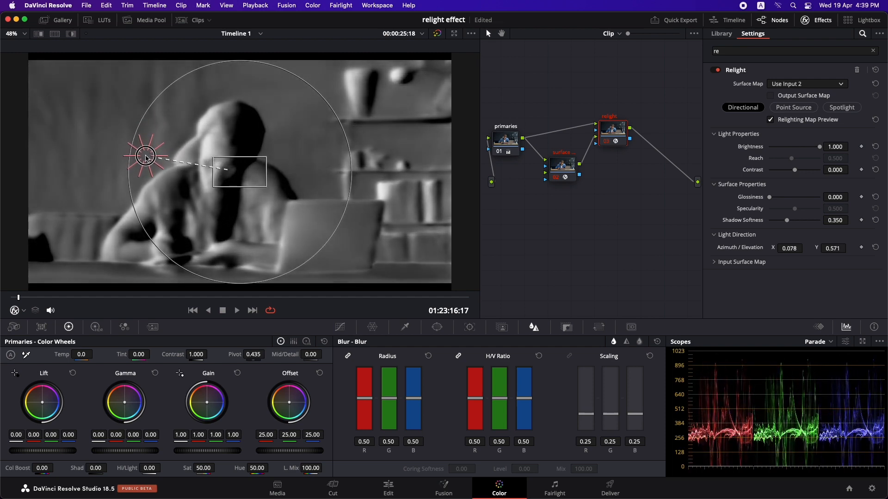
pyautogui.moveTo(145, 156); pyautogui.dragTo(158, 137)
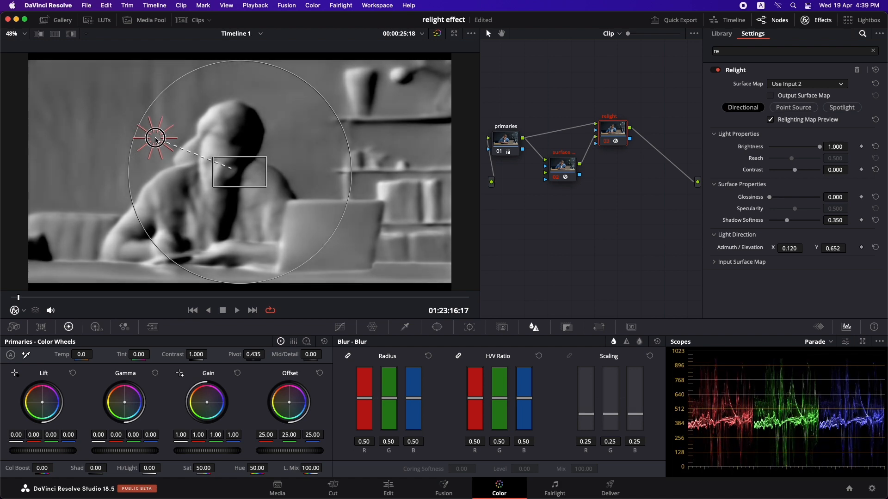
pyautogui.moveTo(155, 137); pyautogui.dragTo(138, 155)
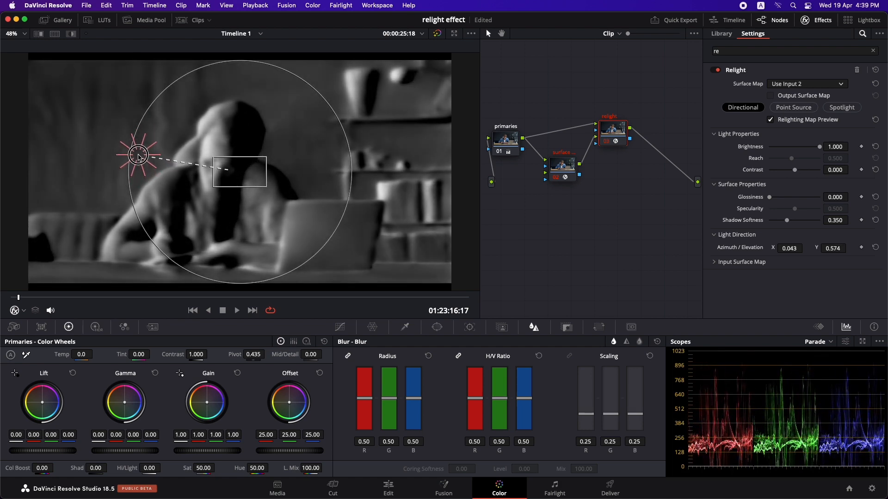
pyautogui.moveTo(137, 154); pyautogui.dragTo(141, 155)
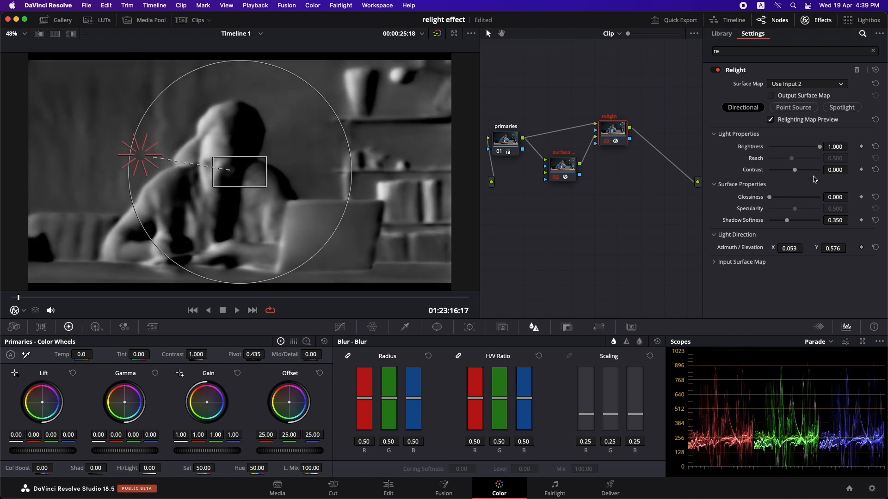
# - Keep brightness at 1.000, raise contrast to 0.156 and set shadow softness to about 0.550
pyautogui.moveTo(819, 147); pyautogui.dragTo(811, 147)
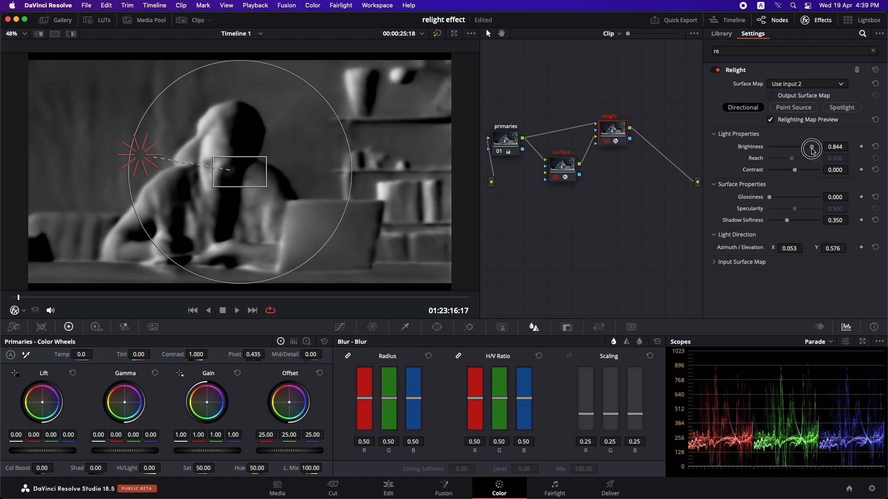
pyautogui.moveTo(811, 148); pyautogui.dragTo(819, 148)
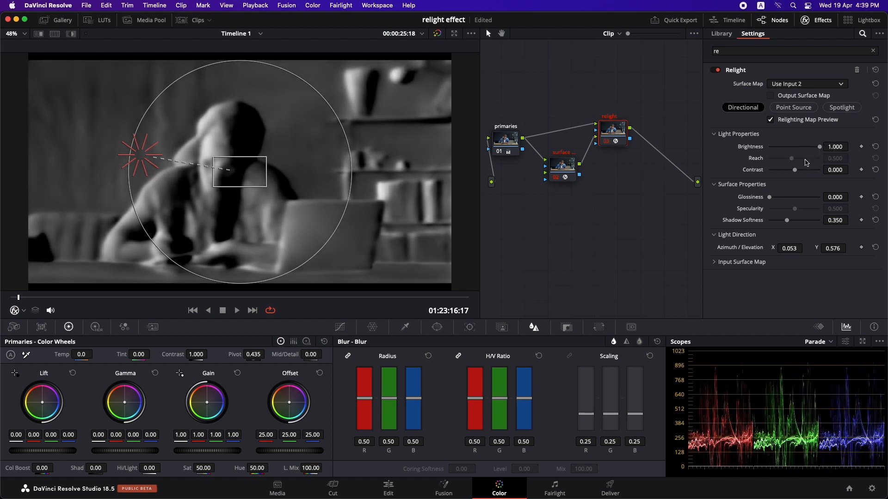
pyautogui.moveTo(794, 170); pyautogui.dragTo(799, 171)
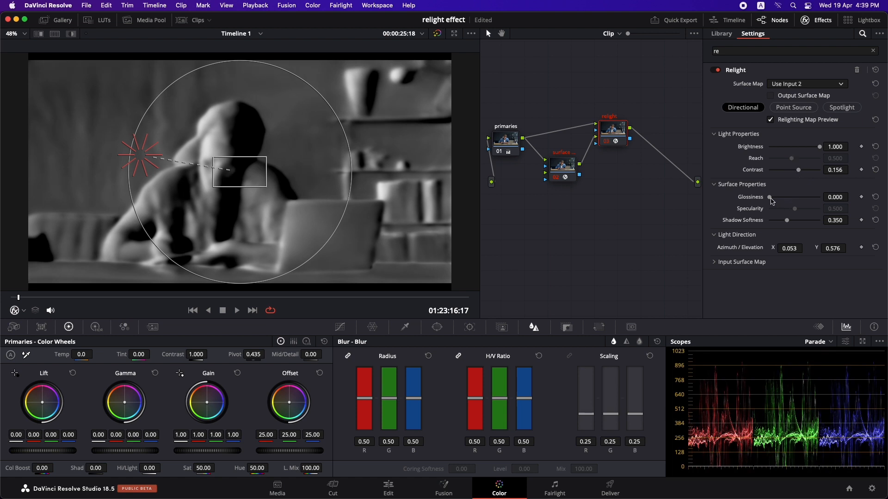
pyautogui.moveTo(789, 226)
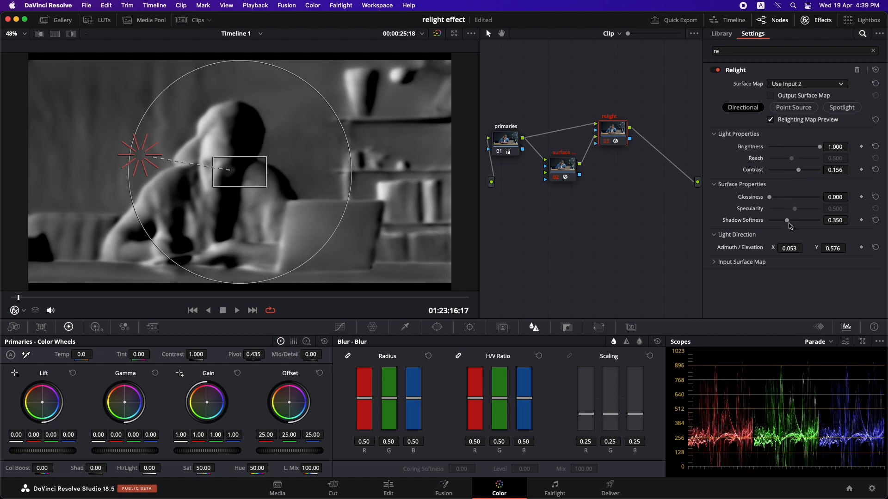
pyautogui.moveTo(786, 220); pyautogui.dragTo(799, 220)
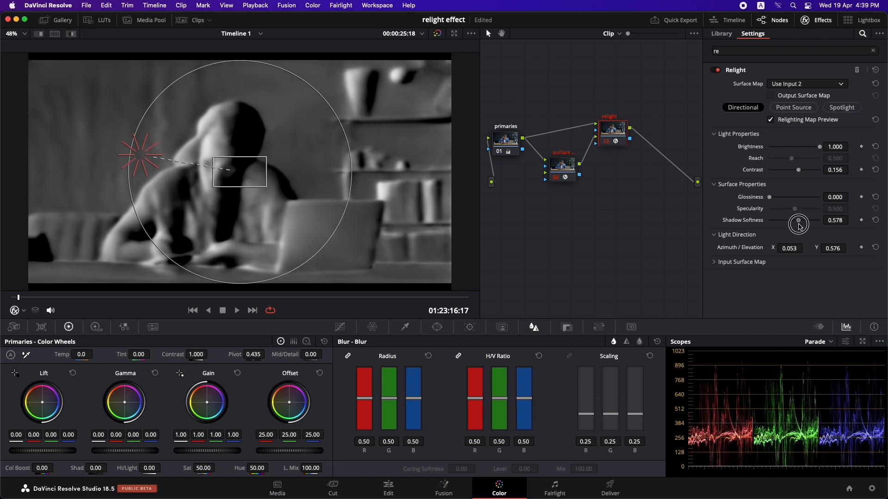
pyautogui.moveTo(798, 222); pyautogui.dragTo(795, 221)
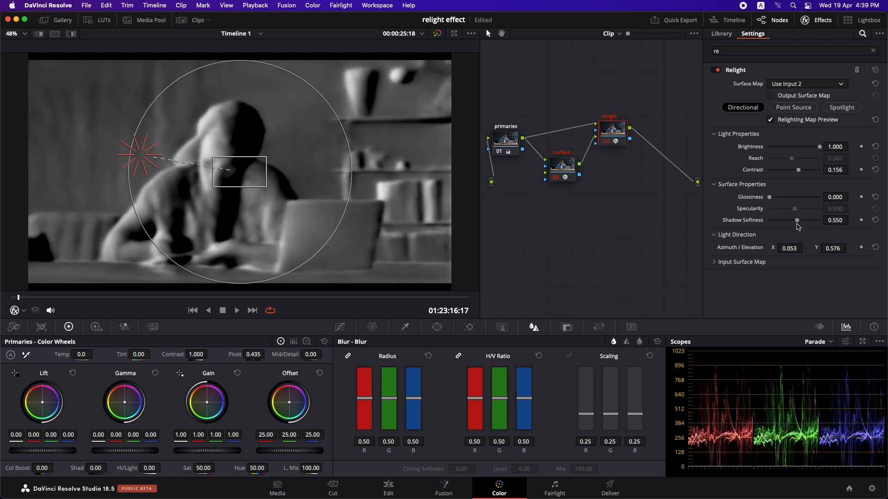
pyautogui.moveTo(783, 238)
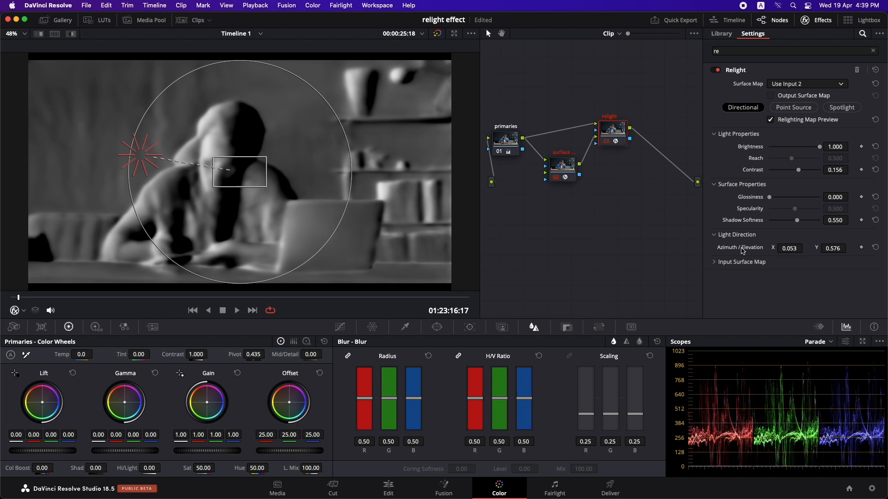
pyautogui.moveTo(801, 243)
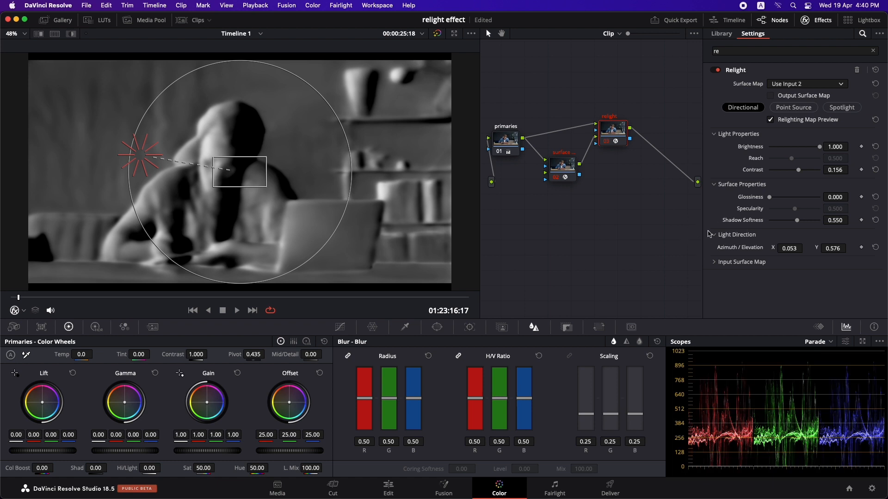
pyautogui.moveTo(774, 171)
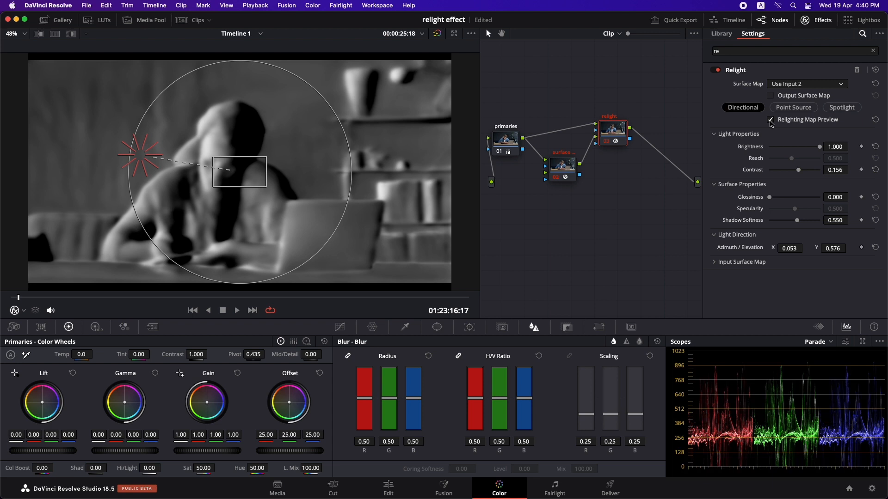
# - Turn off the relighting map preview, lift gamma to 0.06 and hide the on-screen light overlay
pyautogui.click(771, 120)
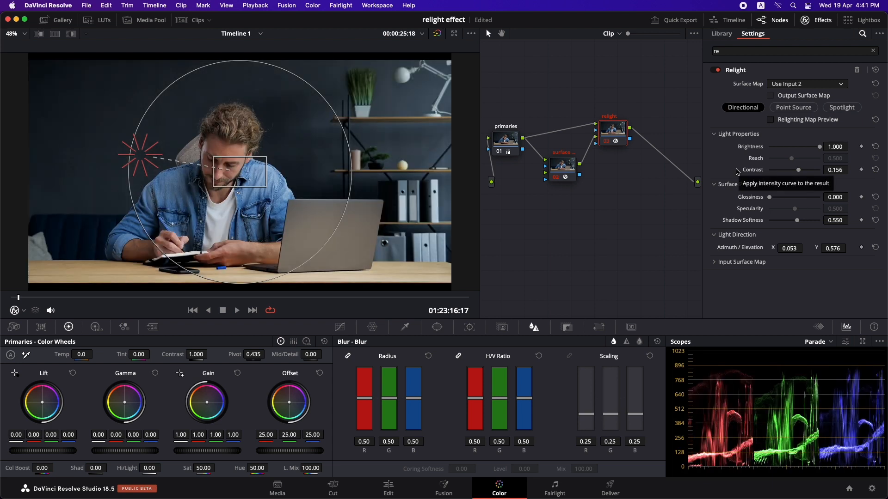
pyautogui.moveTo(67, 327)
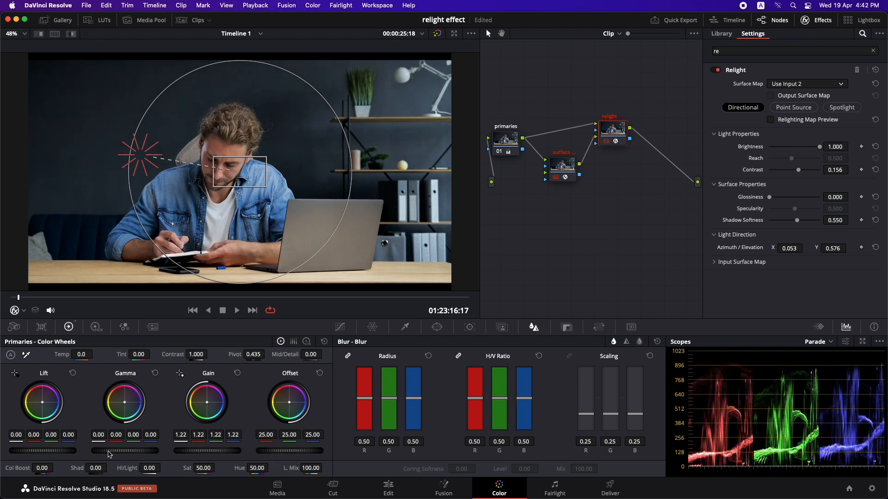
pyautogui.moveTo(105, 450); pyautogui.dragTo(125, 450)
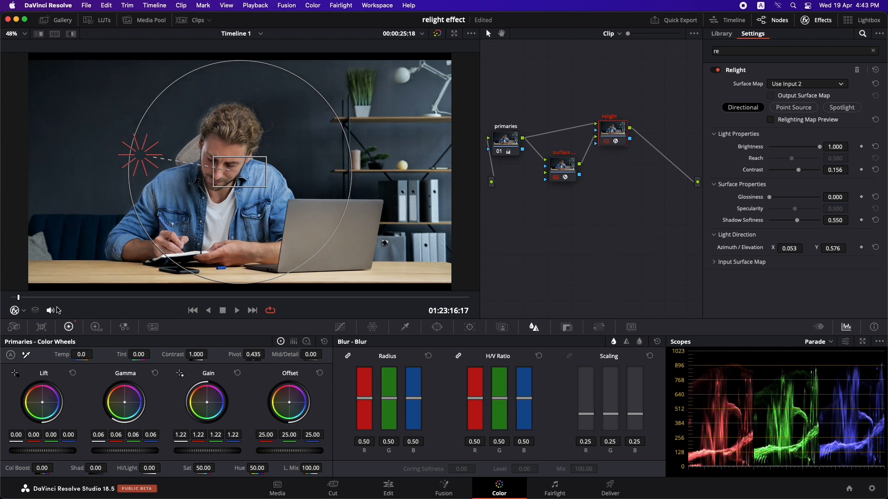
pyautogui.click(14, 310)
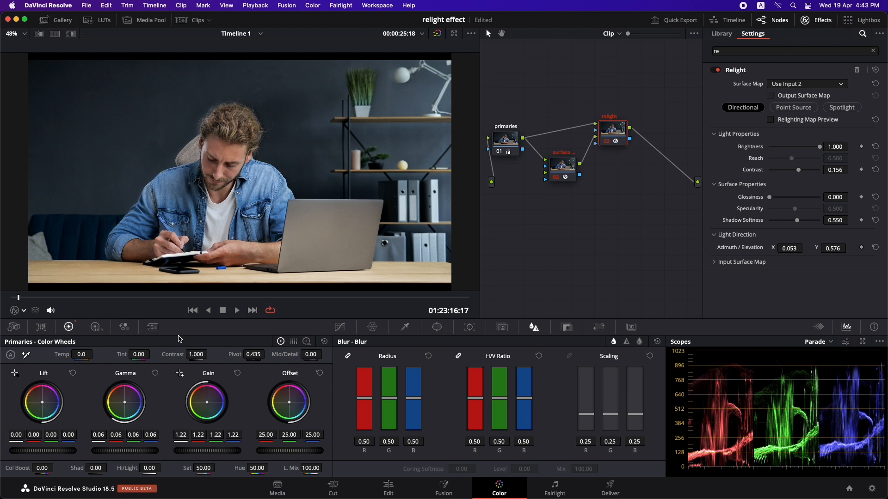
pyautogui.moveTo(191, 368)
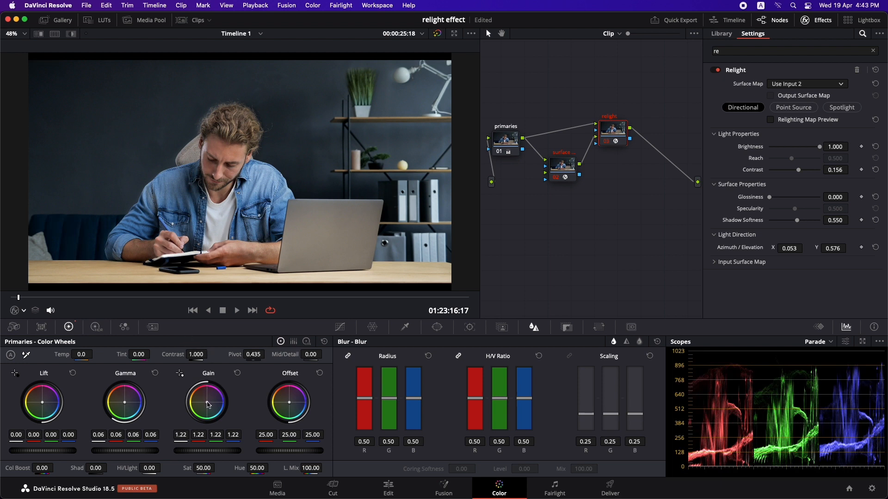
# - Warm the highlights via the Gain wheel to 1.42 red, 1.19 green, 0.89 blue
pyautogui.moveTo(208, 402); pyautogui.dragTo(198, 392)
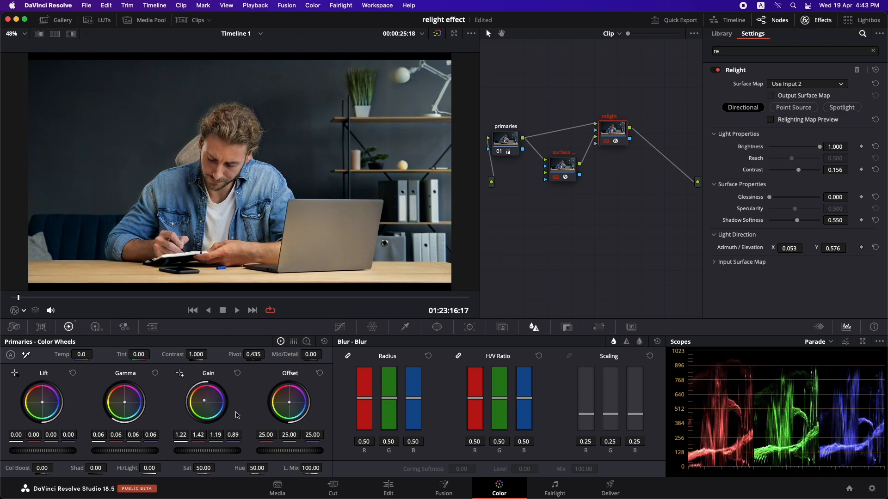
pyautogui.moveTo(336, 125)
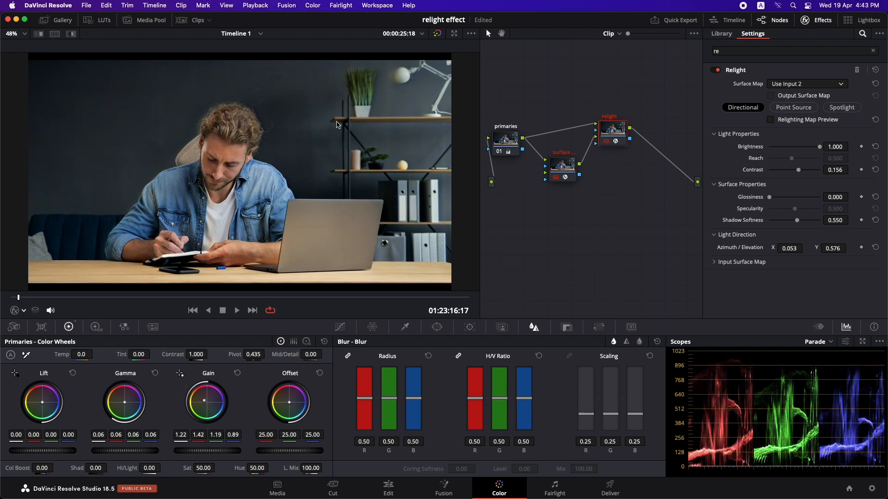
pyautogui.moveTo(382, 102)
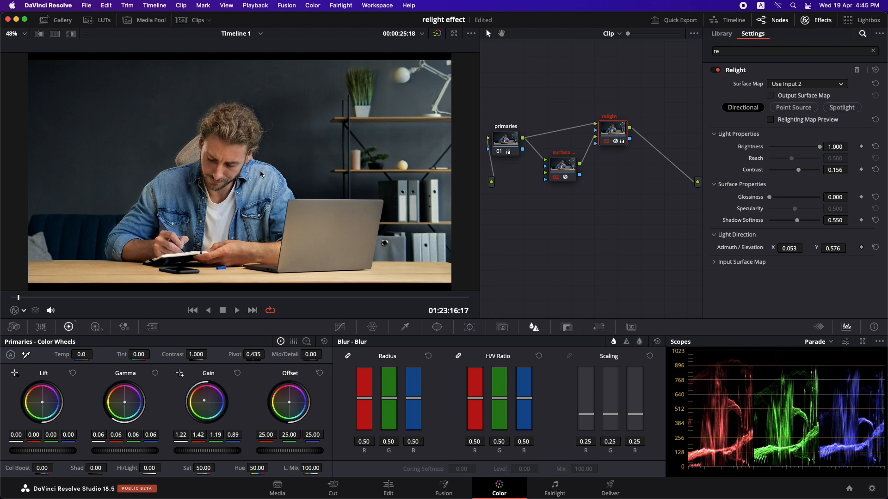
pyautogui.moveTo(191, 26)
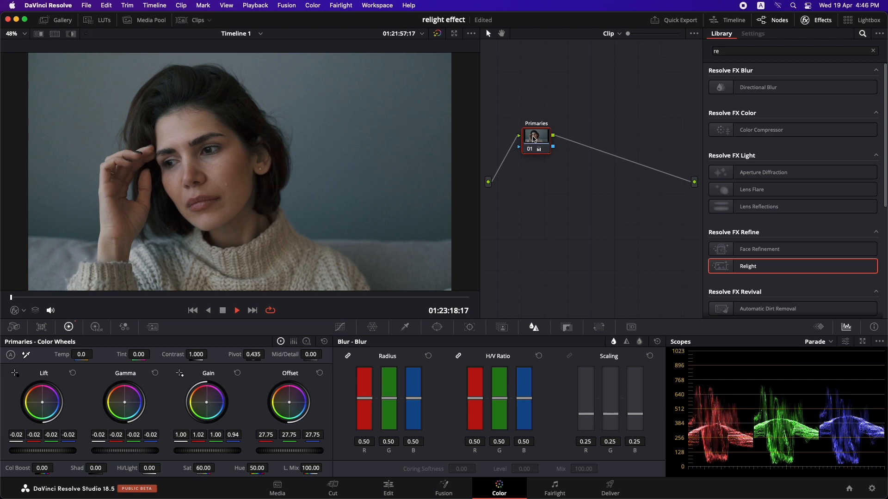
pyautogui.moveTo(536, 137)
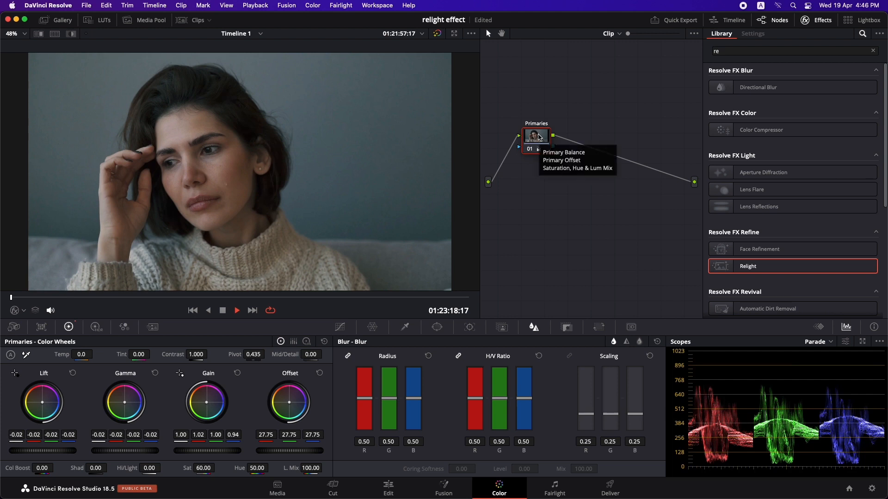
# - From the Primaries node's menu on the woman's clip, add surface map and relight nodes after it
pyautogui.rightClick(577, 129)
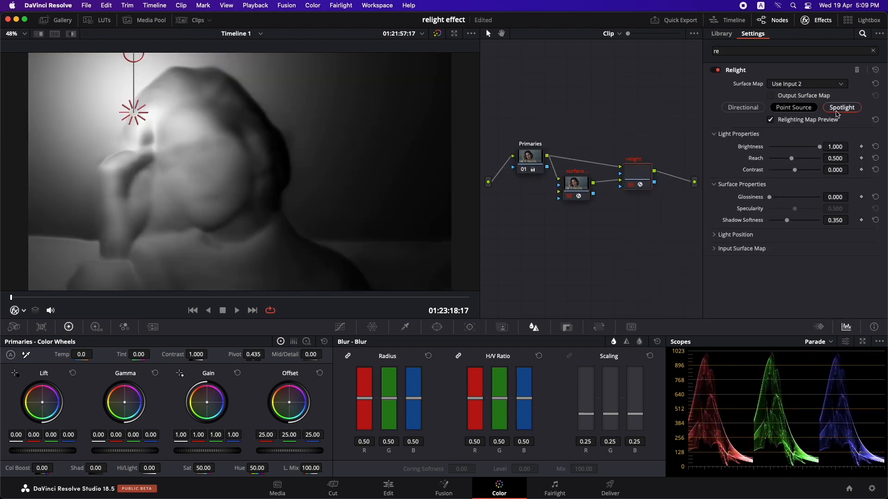
# - Make the relight a spotlight aimed at the woman's face from the right, brightness about 0.973
pyautogui.click(842, 107)
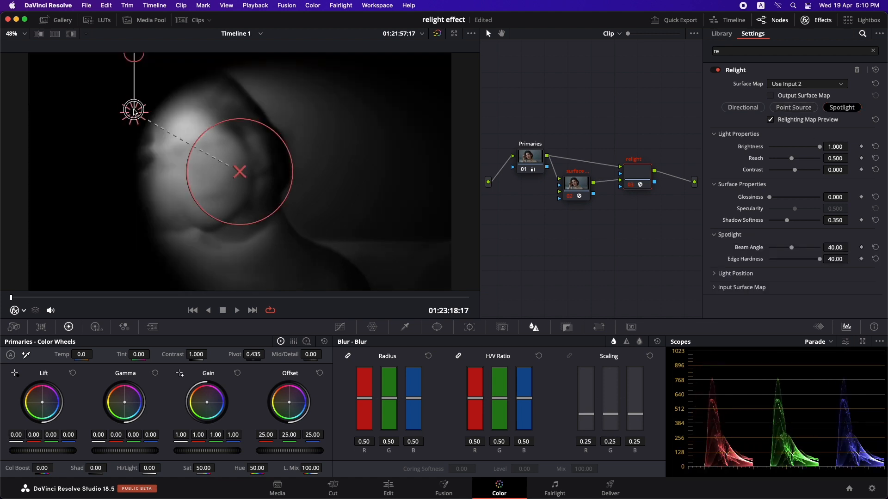
pyautogui.moveTo(134, 109); pyautogui.dragTo(399, 173)
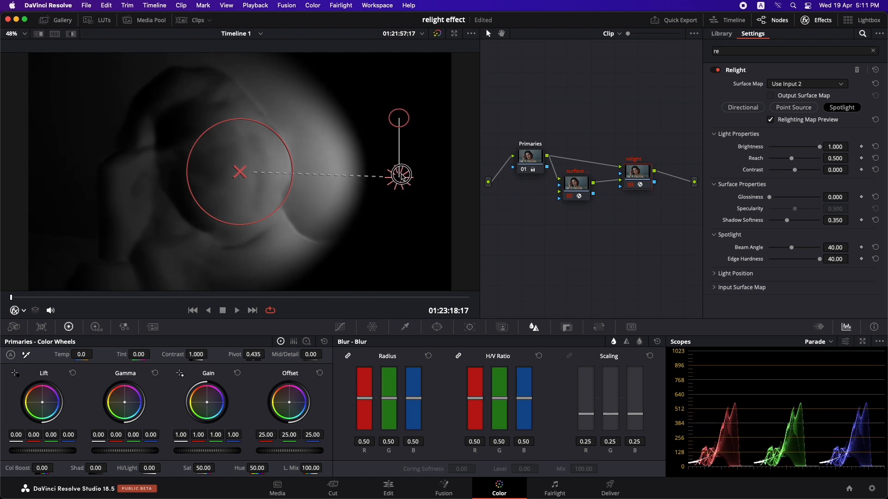
pyautogui.moveTo(402, 175); pyautogui.dragTo(344, 160)
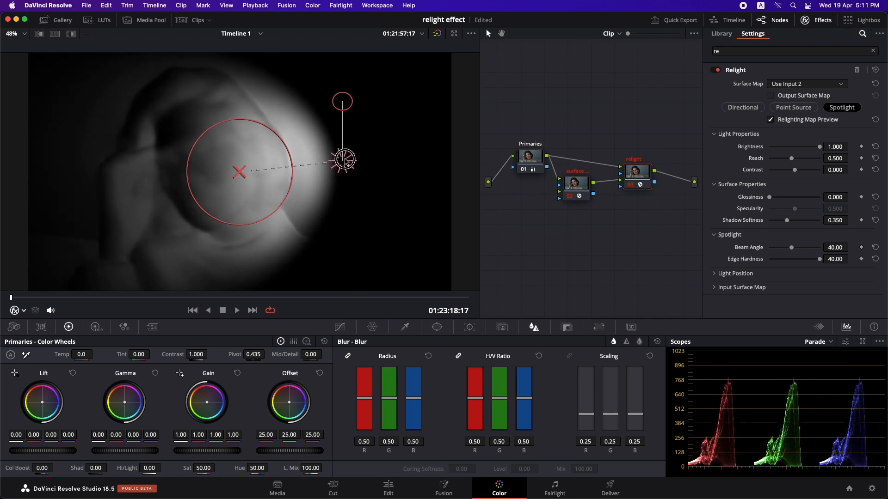
pyautogui.moveTo(344, 158); pyautogui.dragTo(349, 164)
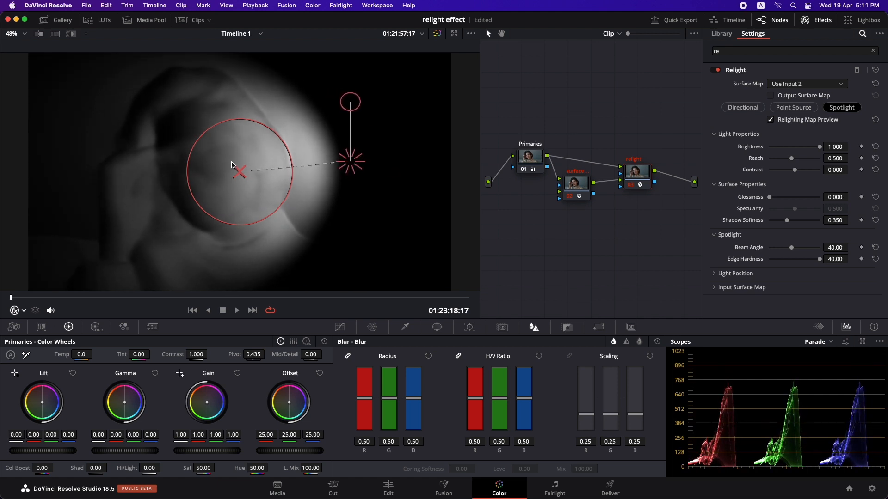
pyautogui.moveTo(818, 147); pyautogui.dragTo(817, 148)
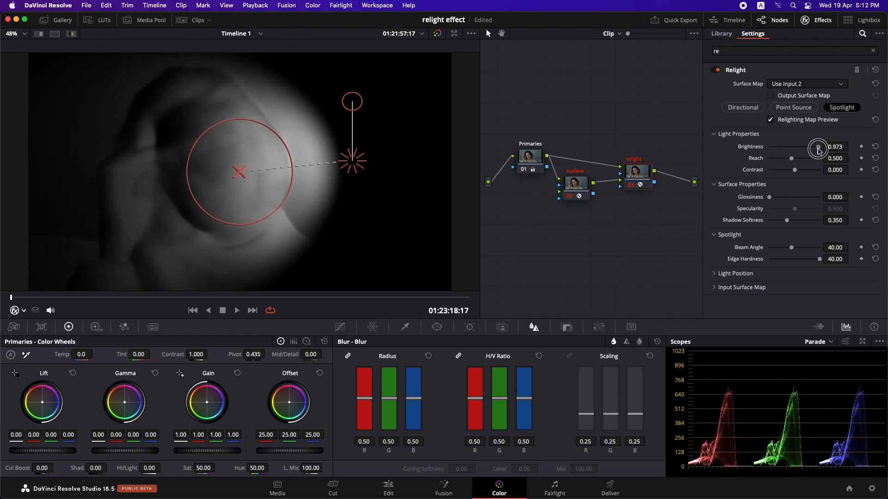
# - Set the spotlight brightness to 0.982, reach to 0.529 and contrast to 0.101
pyautogui.moveTo(818, 148); pyautogui.dragTo(810, 148)
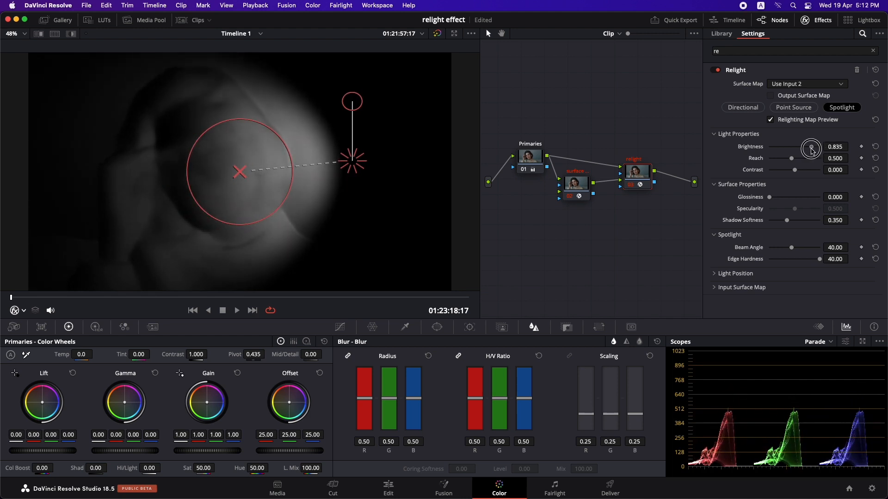
pyautogui.moveTo(794, 158); pyautogui.dragTo(798, 158)
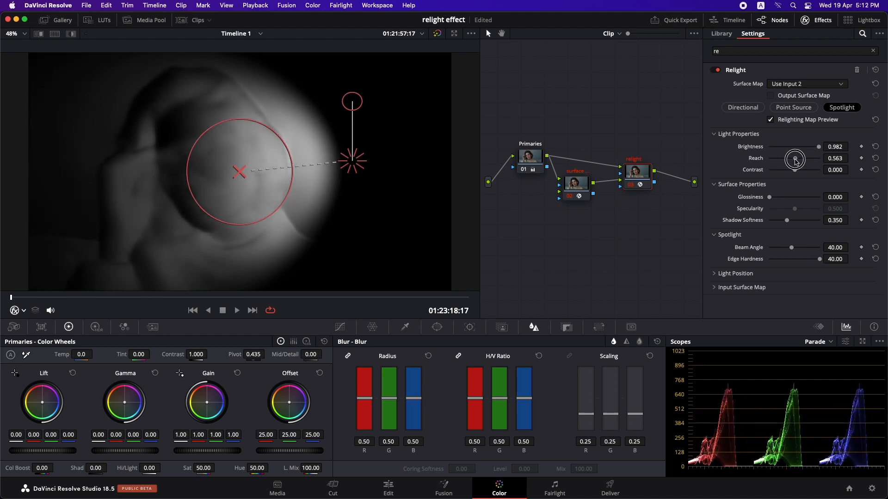
pyautogui.moveTo(796, 158); pyautogui.dragTo(792, 160)
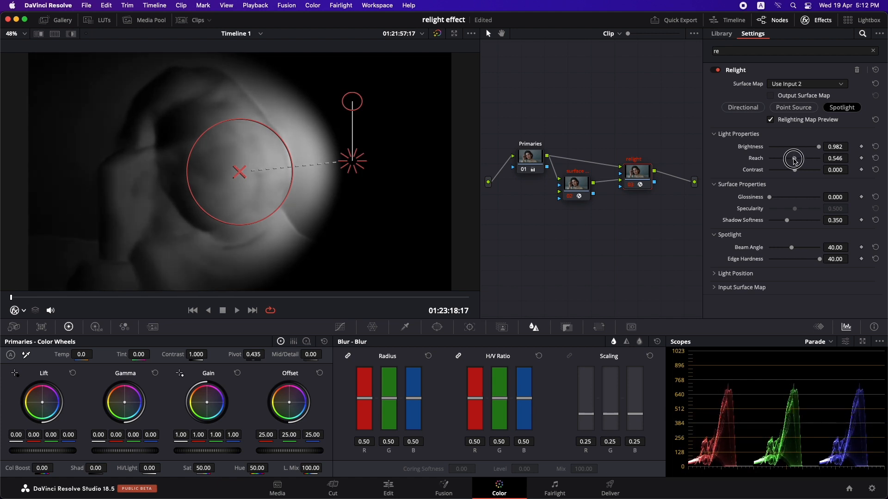
pyautogui.moveTo(794, 158); pyautogui.dragTo(792, 158)
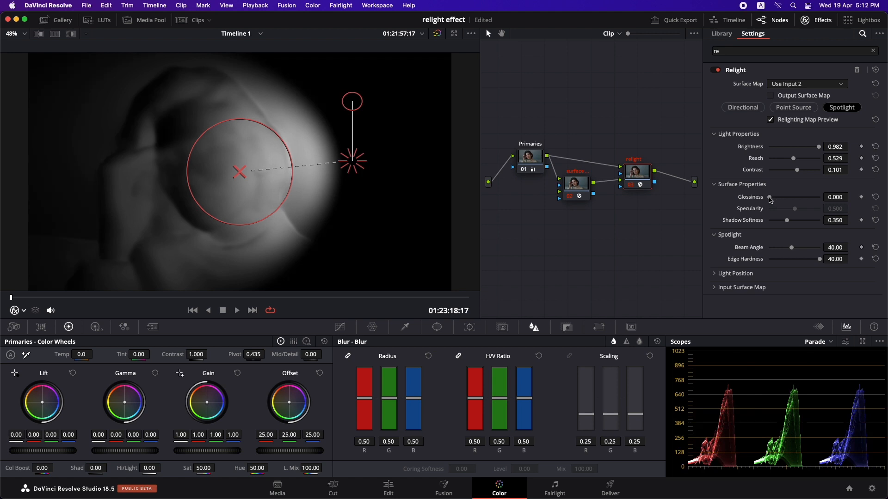
# - Try glossiness up to about 0.69, then bring it back down to 0
pyautogui.moveTo(771, 197); pyautogui.dragTo(796, 197)
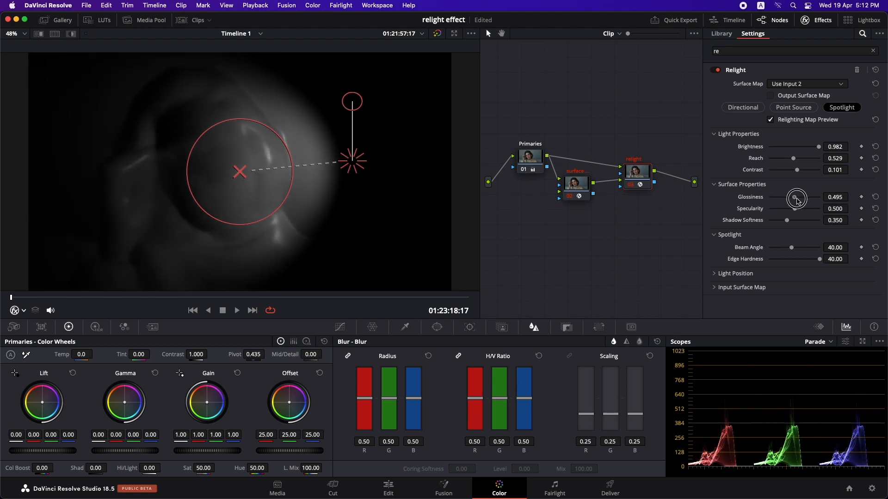
pyautogui.moveTo(792, 198); pyautogui.dragTo(804, 198)
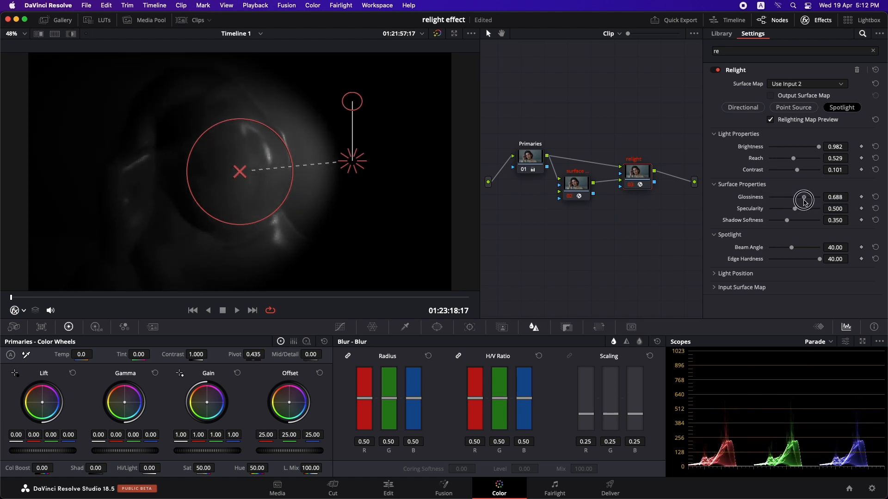
pyautogui.moveTo(802, 199); pyautogui.dragTo(787, 199)
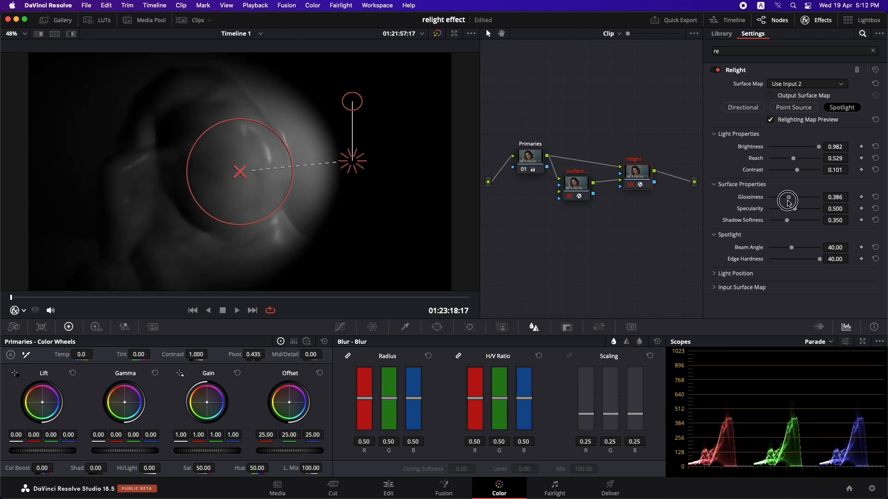
pyautogui.moveTo(787, 197); pyautogui.dragTo(772, 197)
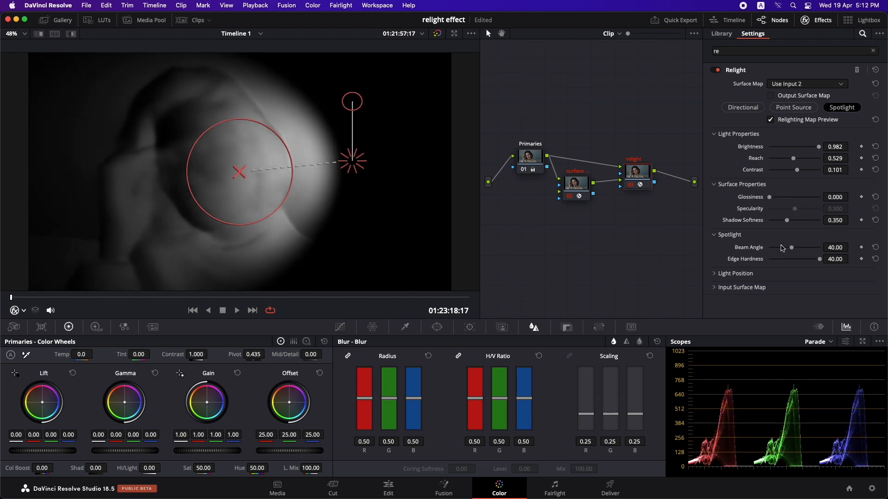
# - Narrow the beam angle to 36.31 and, after trying a hard edge at 0, restore edge hardness to 40
pyautogui.moveTo(791, 248); pyautogui.dragTo(795, 248)
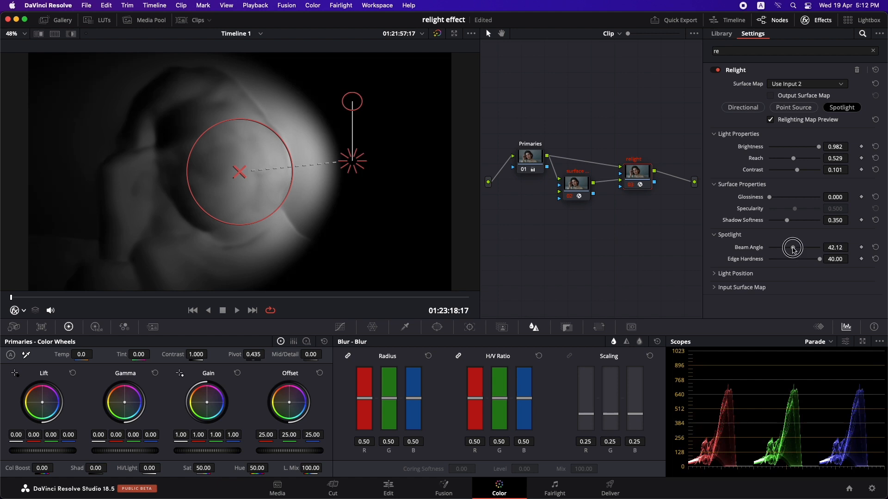
pyautogui.moveTo(793, 250); pyautogui.dragTo(795, 250)
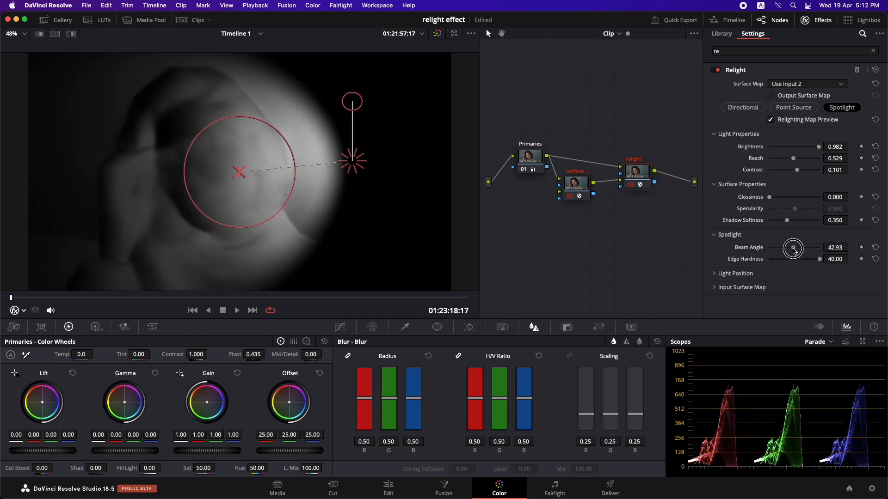
pyautogui.moveTo(793, 251); pyautogui.dragTo(788, 251)
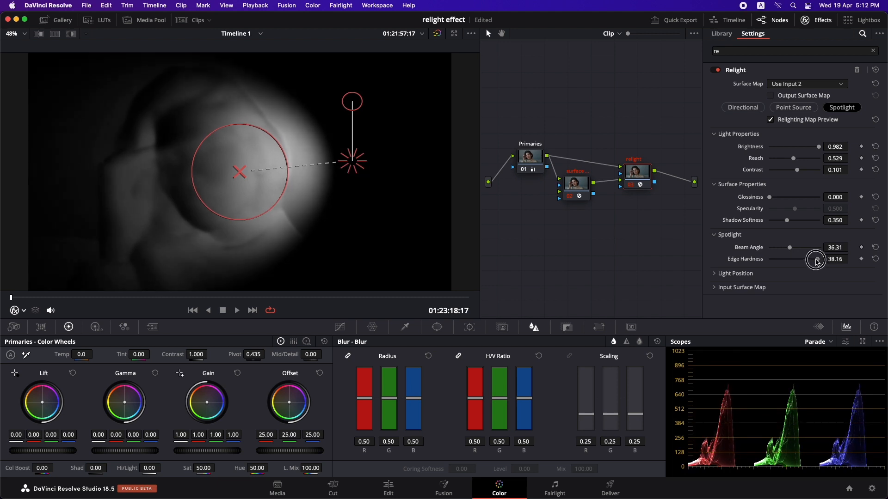
pyautogui.moveTo(816, 259); pyautogui.dragTo(768, 259)
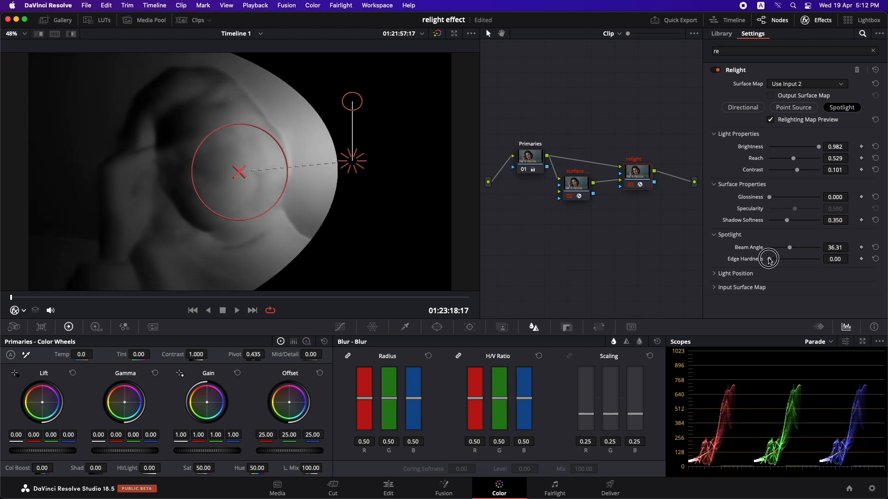
pyautogui.moveTo(768, 259); pyautogui.dragTo(816, 267)
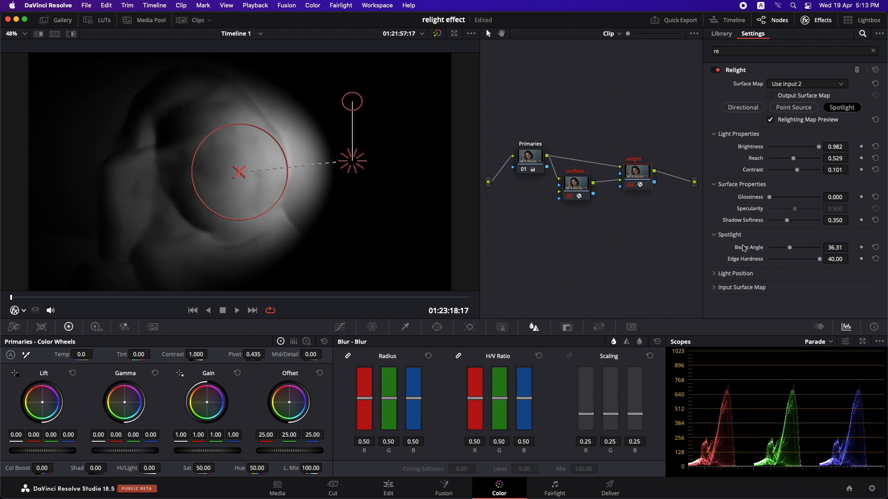
# - Turn off the relighting map preview and hide the light overlay to see her face in normal colour
pyautogui.click(771, 120)
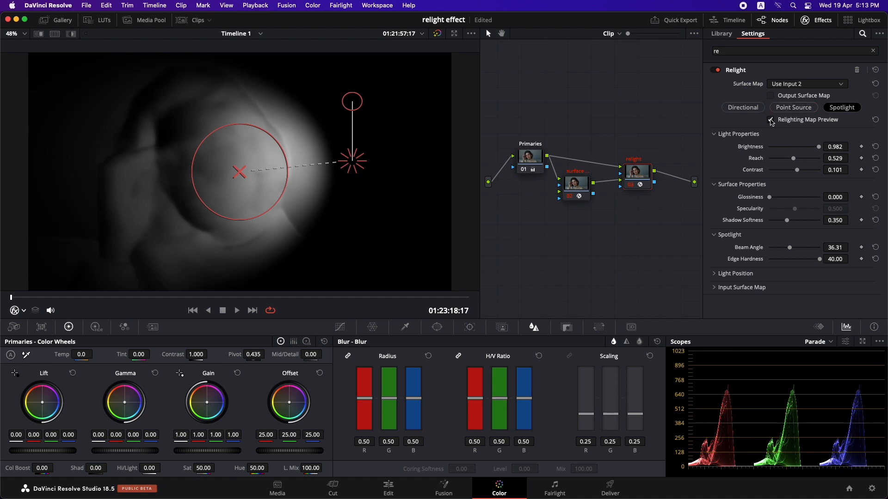
pyautogui.click(770, 120)
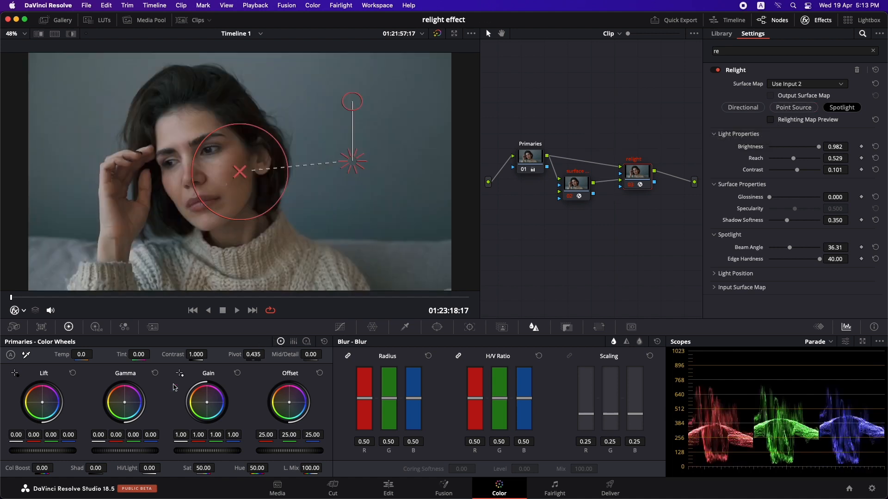
pyautogui.click(17, 311)
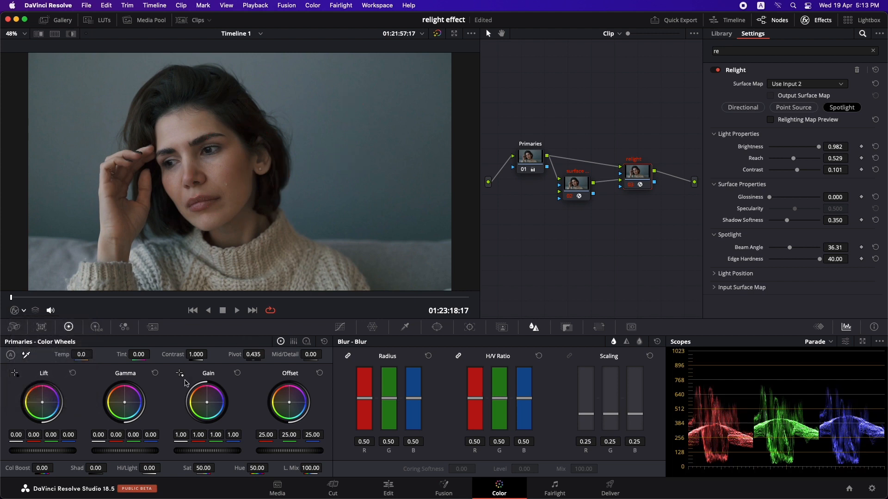
pyautogui.moveTo(221, 417)
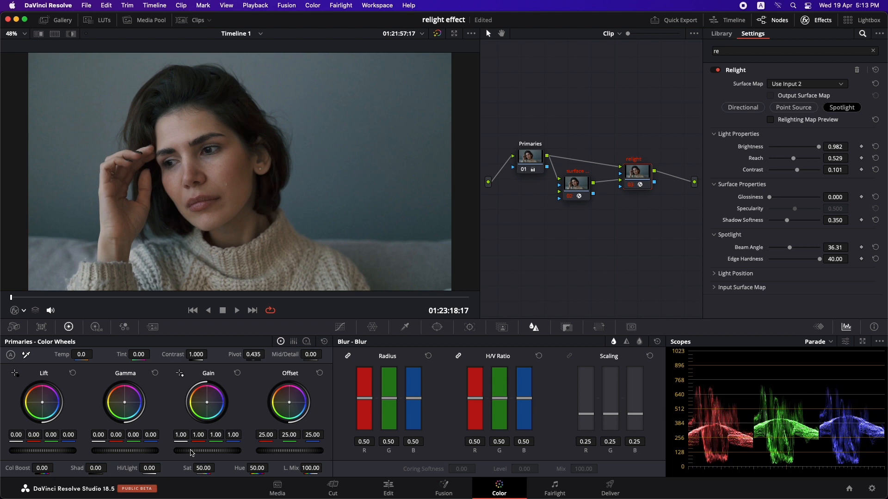
# - Raise the relight node's Gain to 1.88 and push the Gain wheel toward warm yellow (red 2.16, blue 1.20)
pyautogui.moveTo(206, 450); pyautogui.dragTo(233, 450)
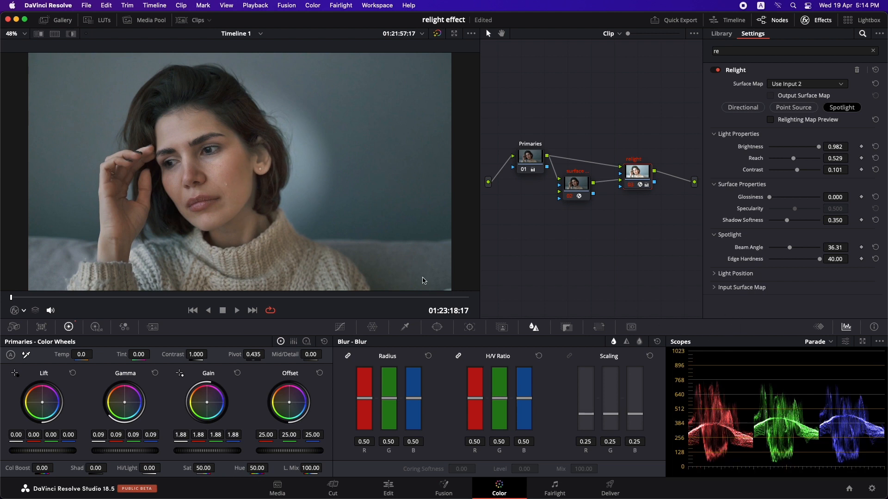
pyautogui.moveTo(291, 407)
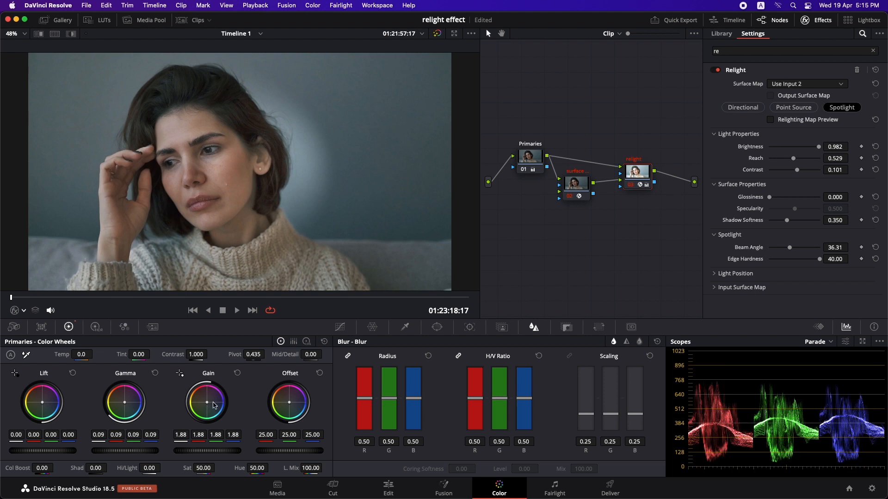
pyautogui.moveTo(205, 403); pyautogui.dragTo(213, 407)
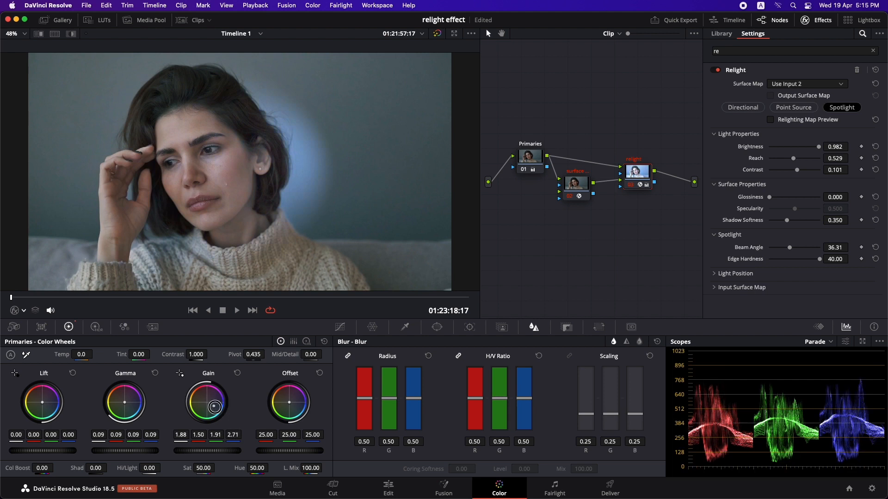
pyautogui.moveTo(214, 407); pyautogui.dragTo(213, 405)
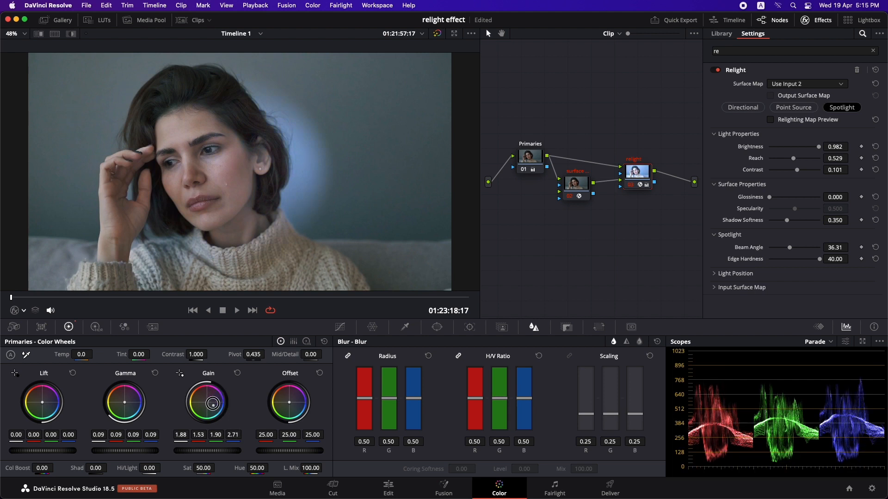
pyautogui.moveTo(213, 403); pyautogui.dragTo(193, 416)
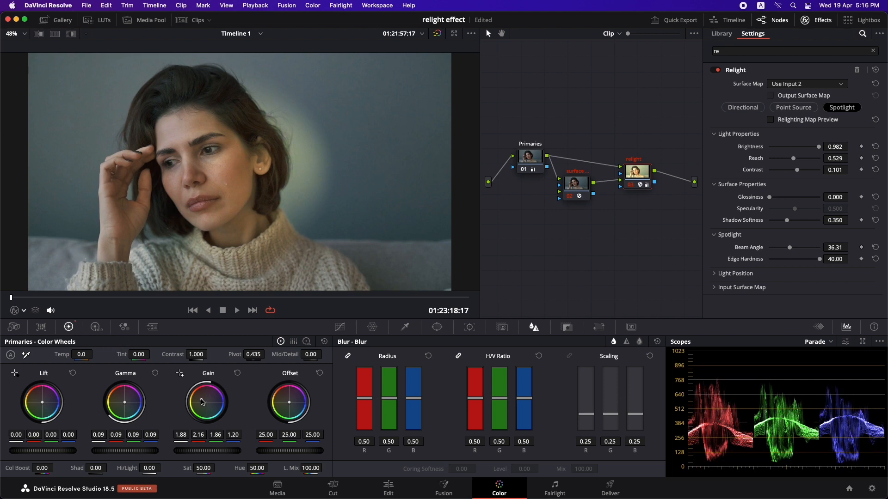
# - Settle the Gain tint, widen the beam angle to 46.26 and extend reach to 0.620
pyautogui.moveTo(207, 402); pyautogui.dragTo(208, 403)
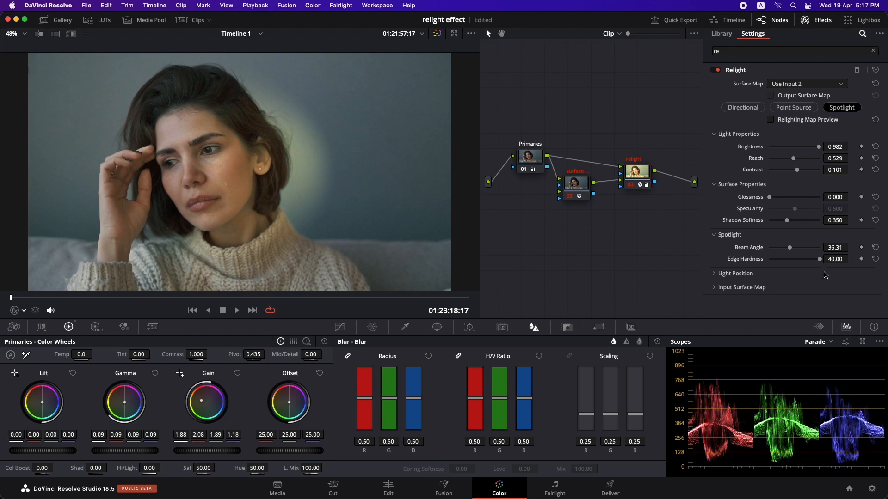
pyautogui.moveTo(788, 247); pyautogui.dragTo(795, 251)
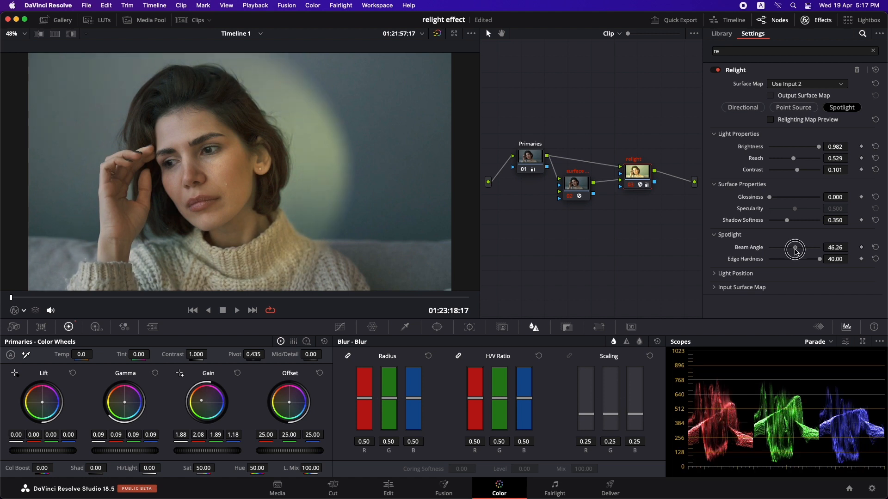
pyautogui.moveTo(796, 250); pyautogui.dragTo(793, 252)
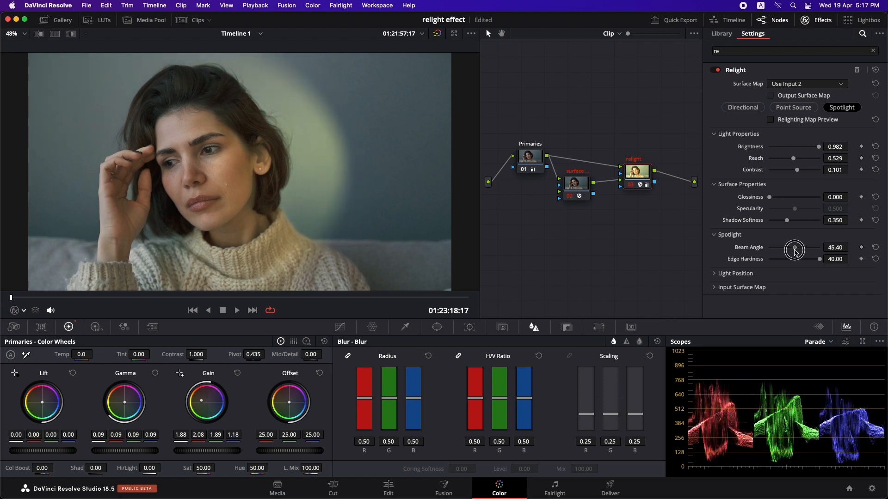
pyautogui.moveTo(793, 251); pyautogui.dragTo(795, 248)
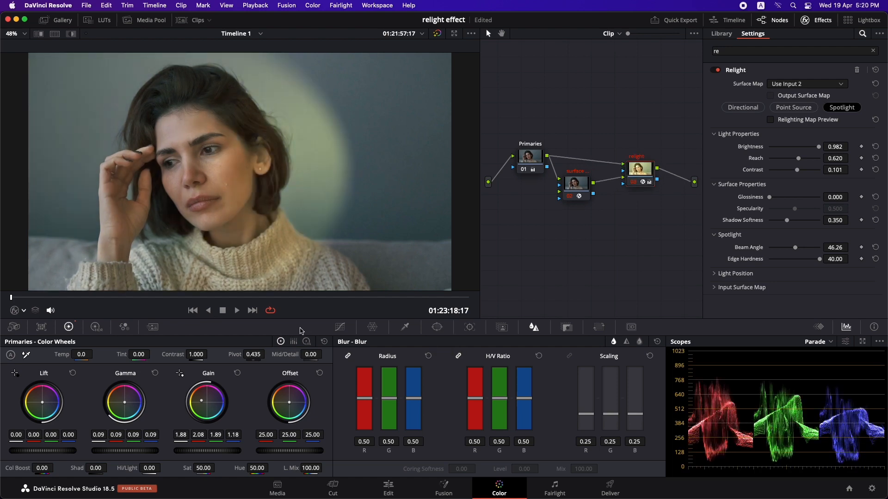
pyautogui.click(435, 328)
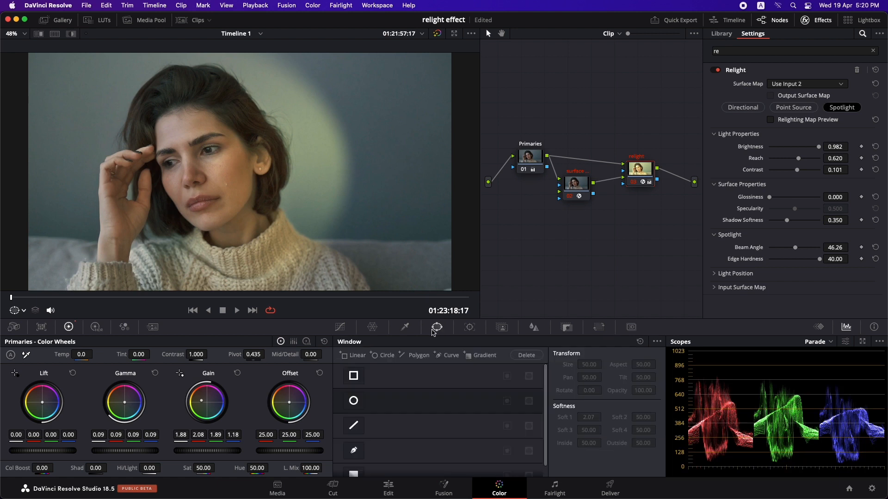
# - Add a circular power window, shape it as an oval around her face, and hide the outline to judge the result
pyautogui.click(353, 401)
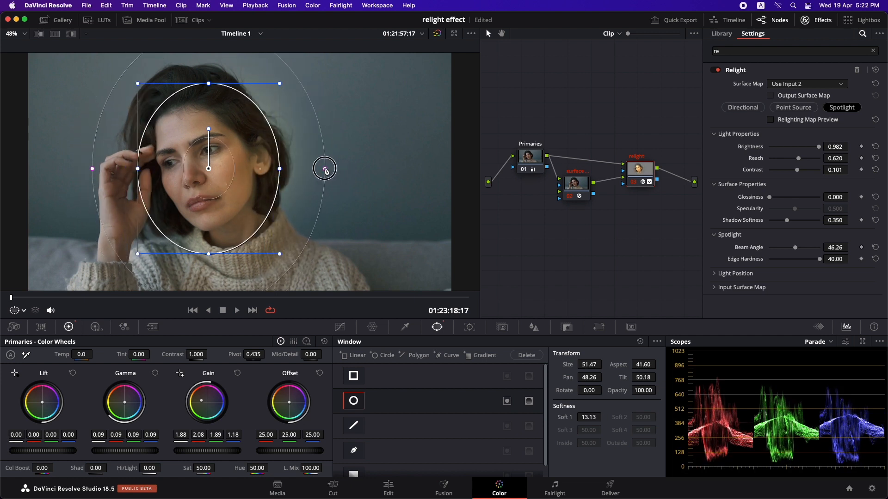
pyautogui.moveTo(325, 169); pyautogui.dragTo(237, 156)
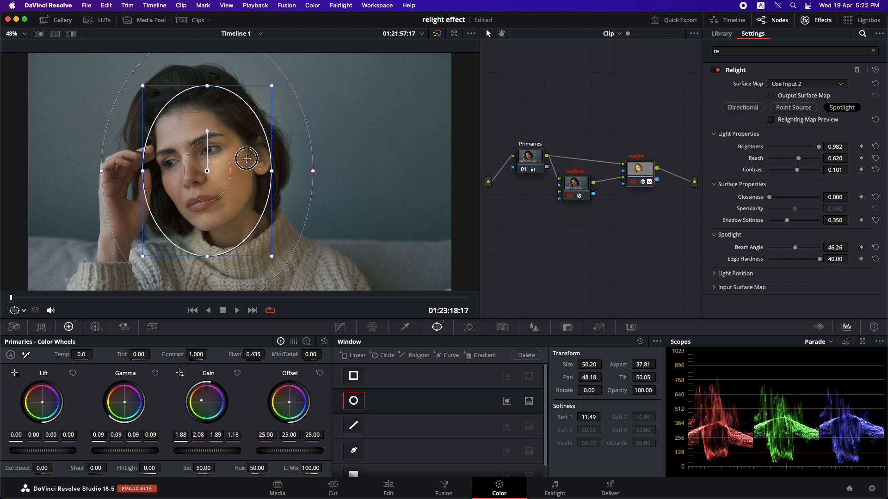
pyautogui.click(13, 311)
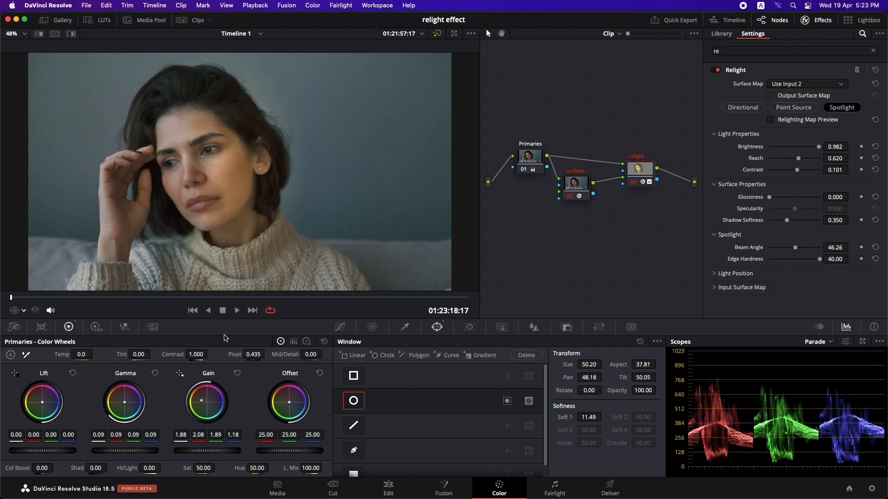
pyautogui.moveTo(339, 326)
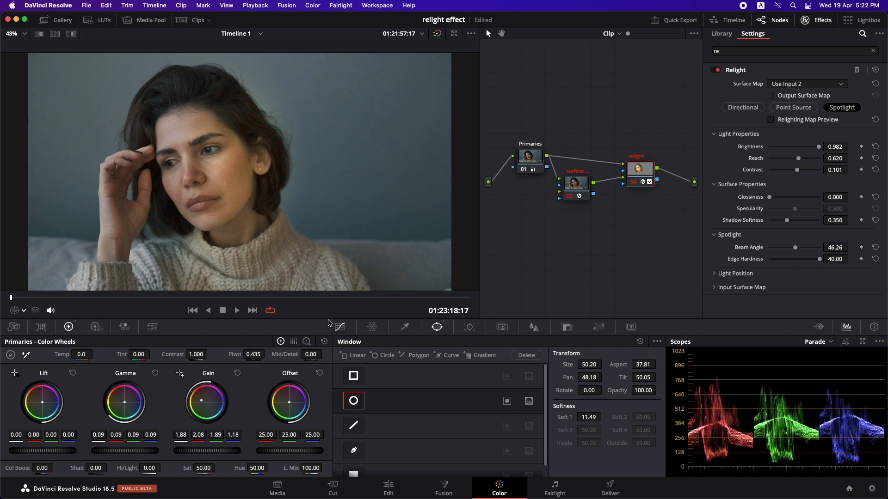
pyautogui.moveTo(338, 327)
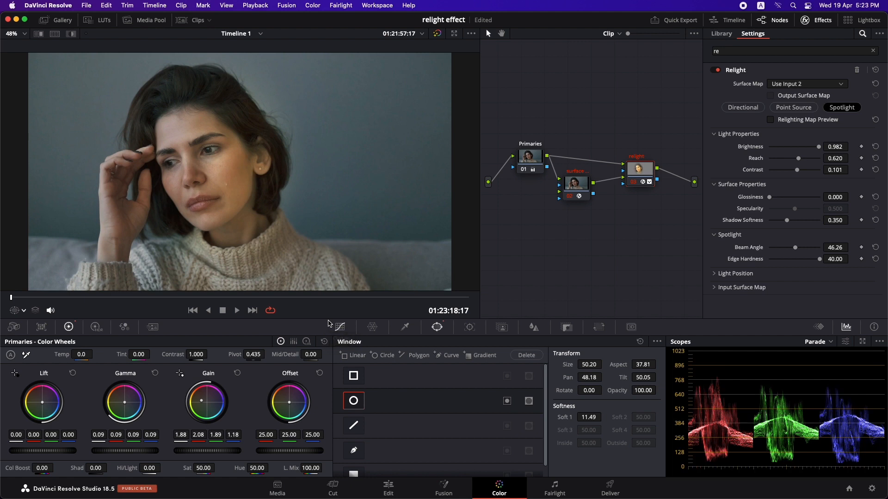
pyautogui.moveTo(172, 323)
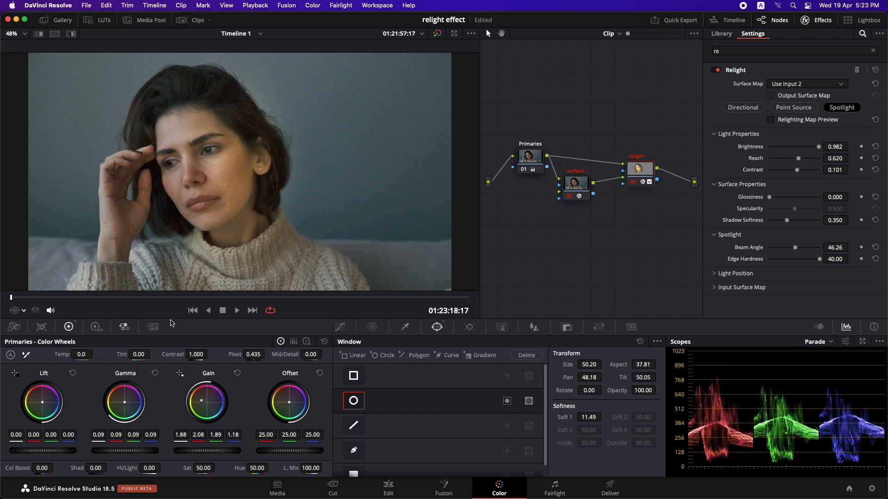